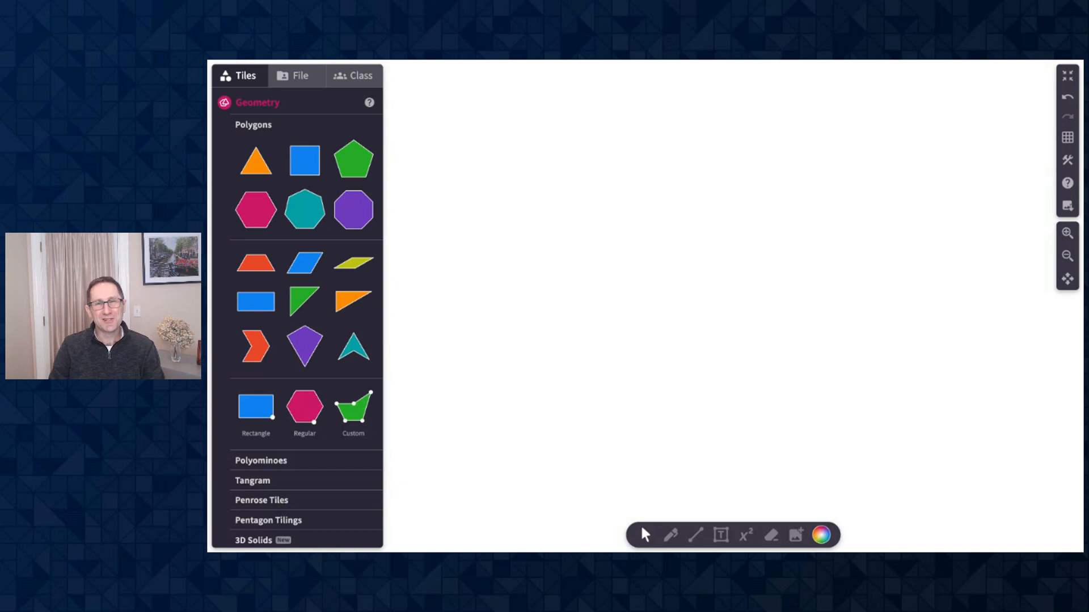
mouse_move(581, 313)
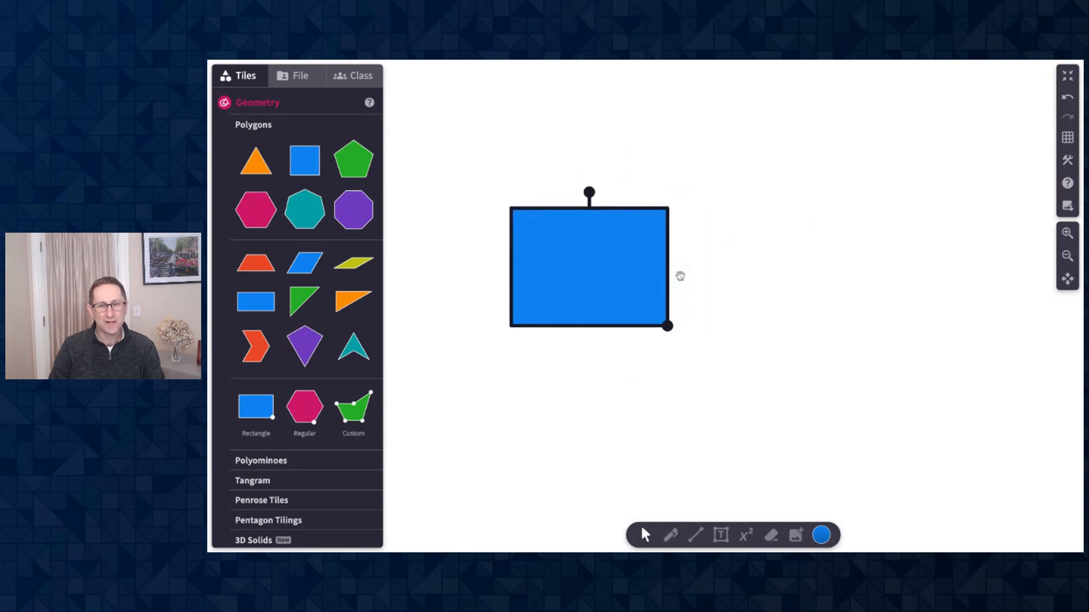
Step: Select the blue rectangle and drag its corner handle to enlarge it into a bigger square
click(1067, 137)
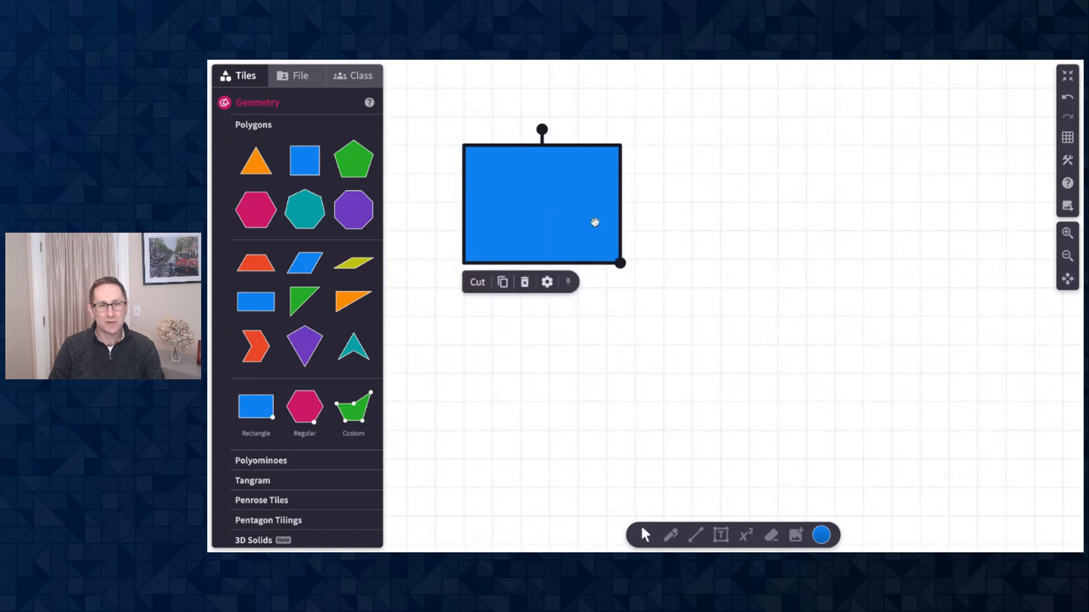
drag(620, 262, 663, 317)
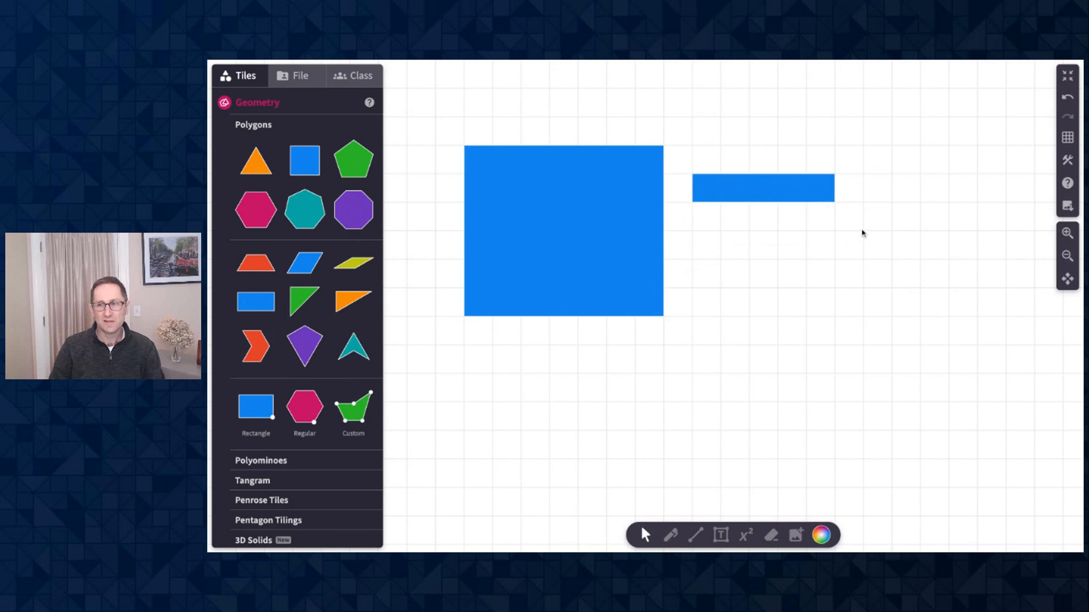
Step: Add a red regular hexagon to the canvas and select it
click(1068, 137)
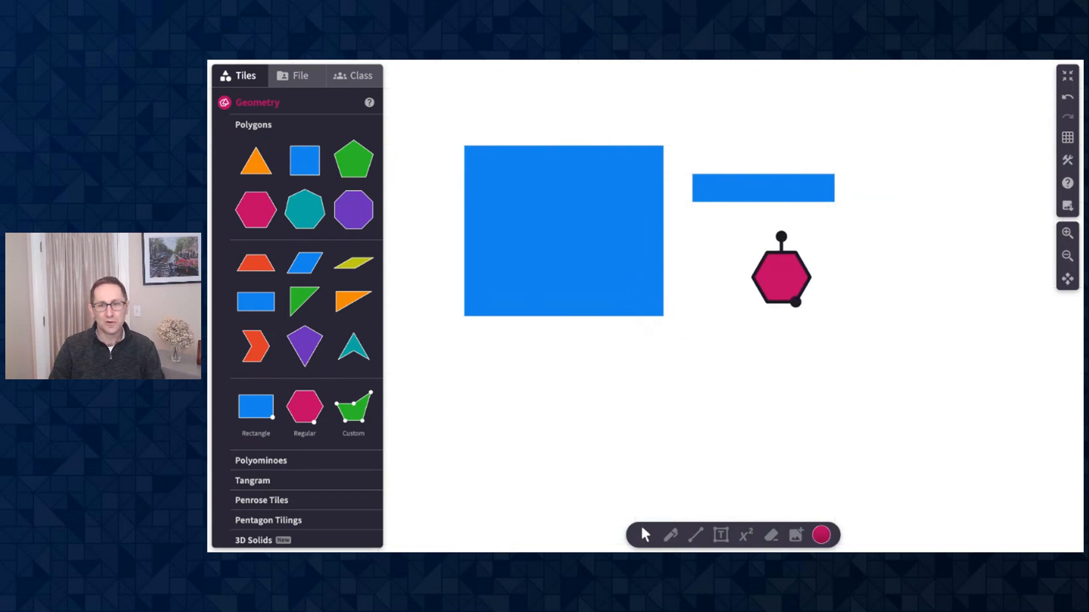
click(780, 269)
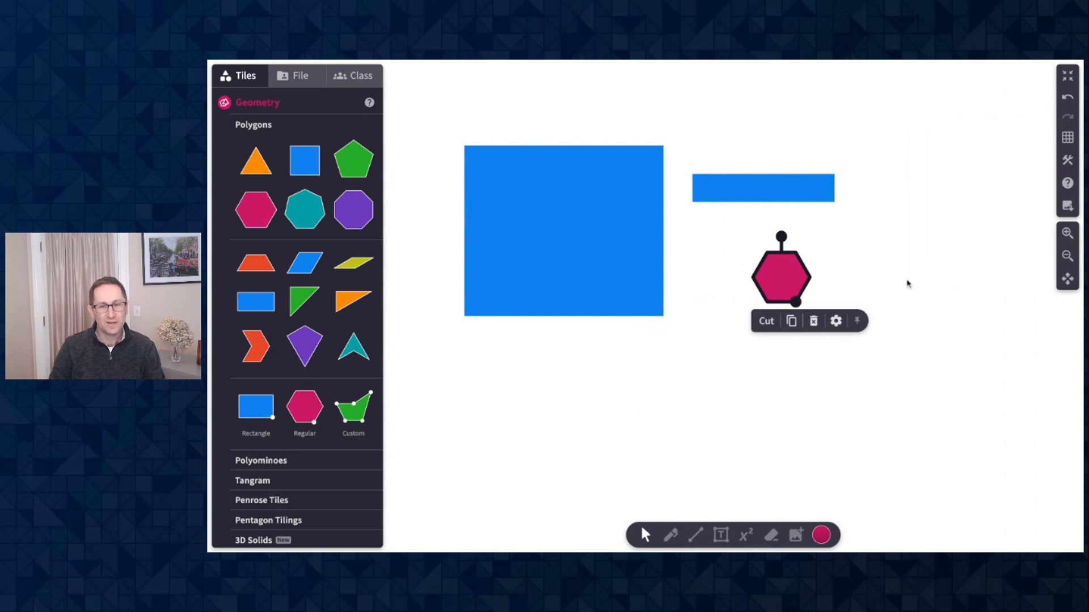
mouse_move(844, 297)
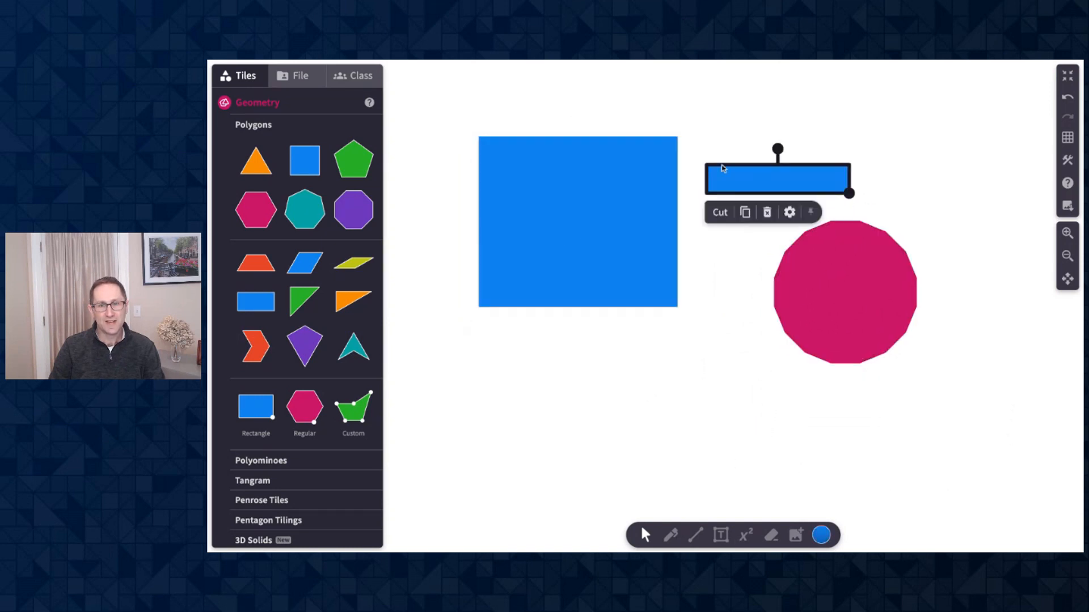
click(844, 291)
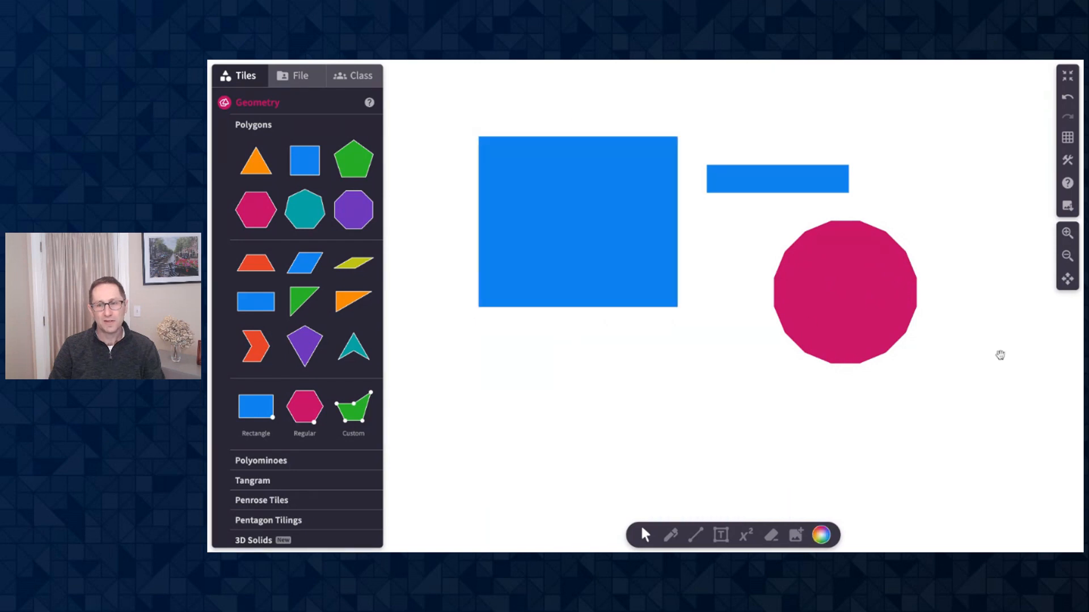
click(577, 222)
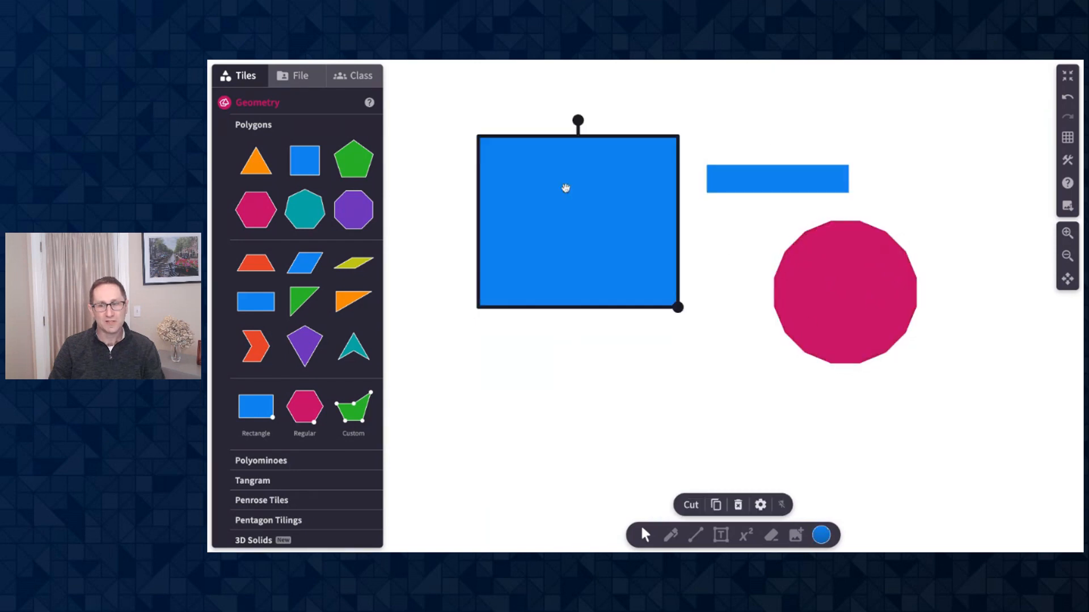
click(777, 179)
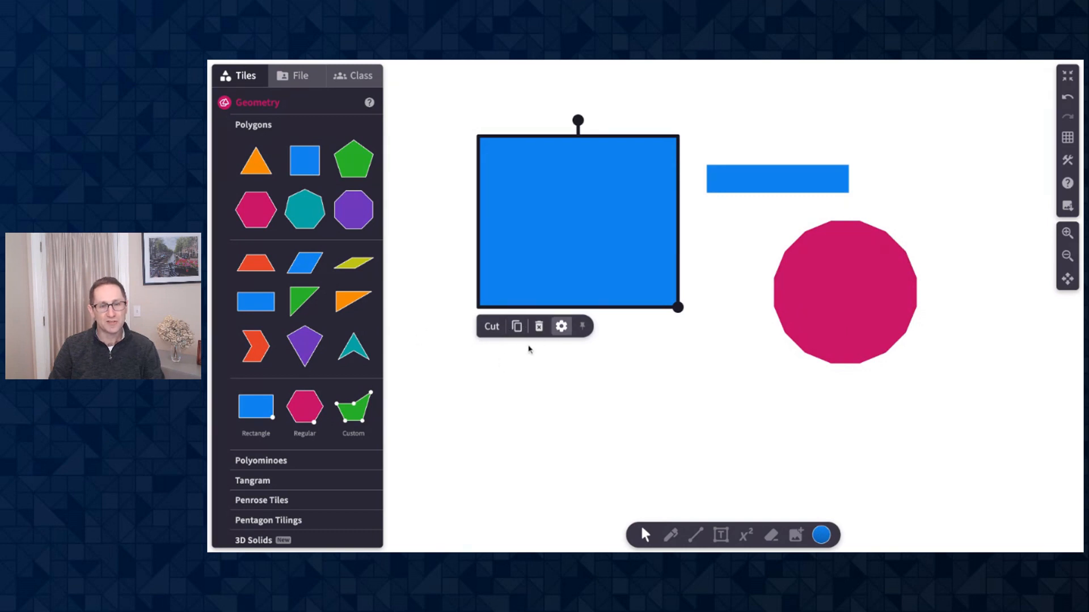
Step: Open and close the blue square's settings, reselect it, then deselect everything
click(561, 326)
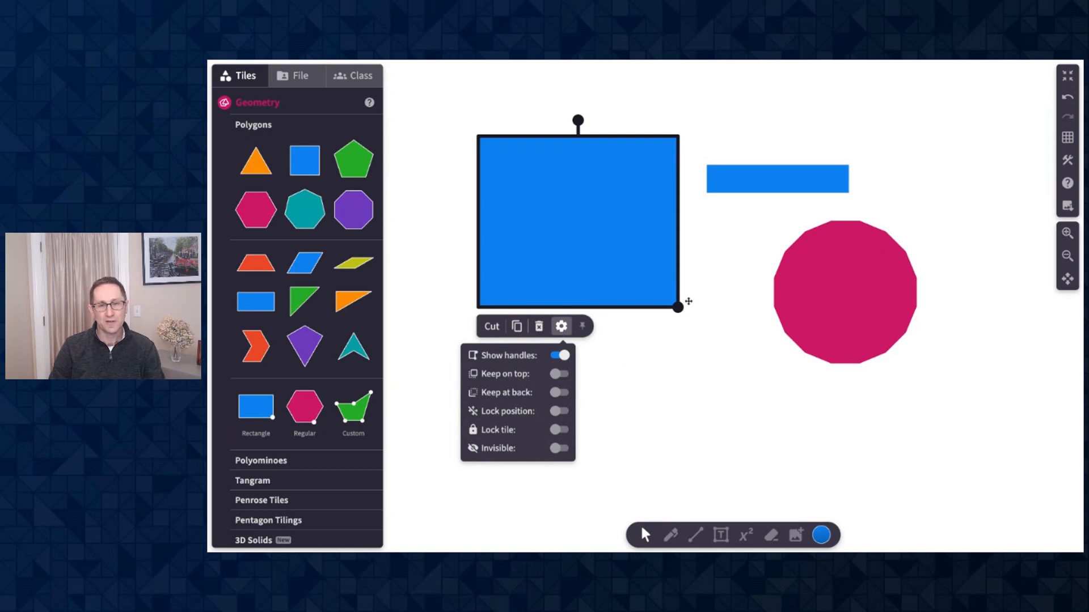
click(561, 327)
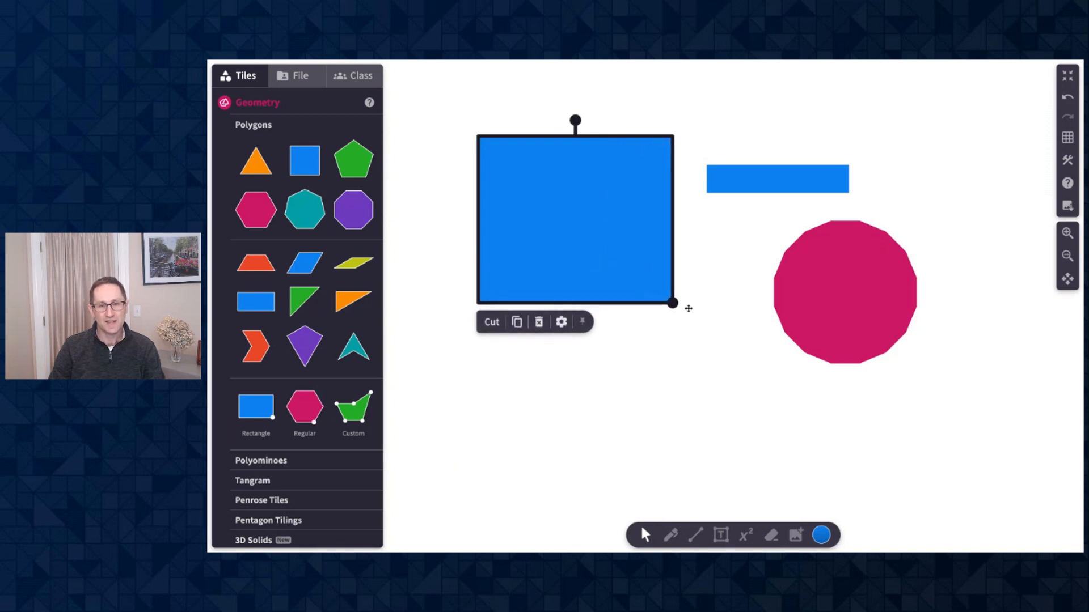
click(561, 322)
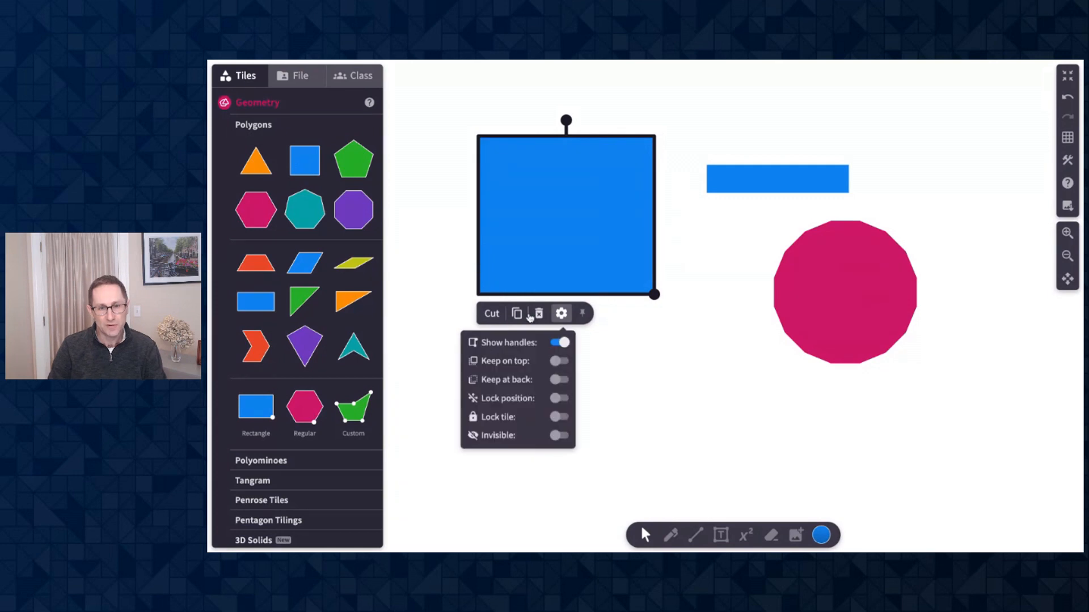
click(844, 292)
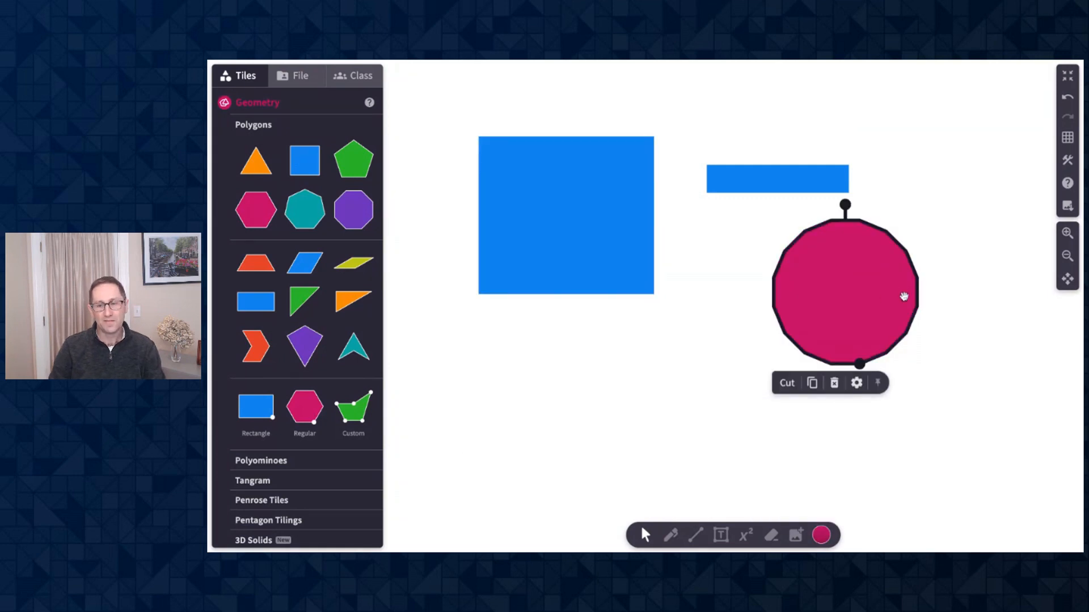
click(856, 382)
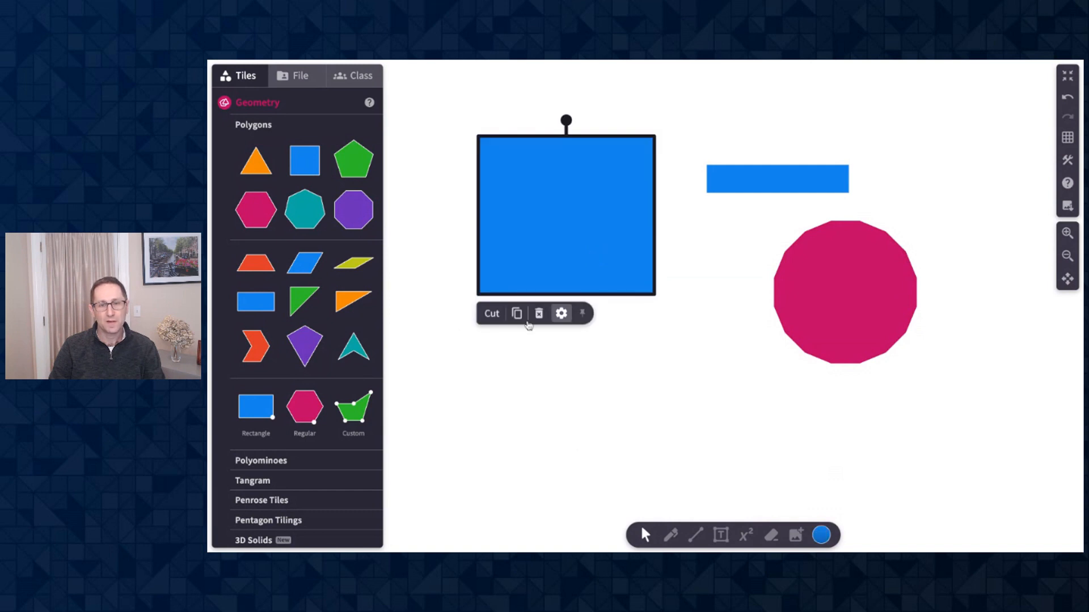
click(560, 313)
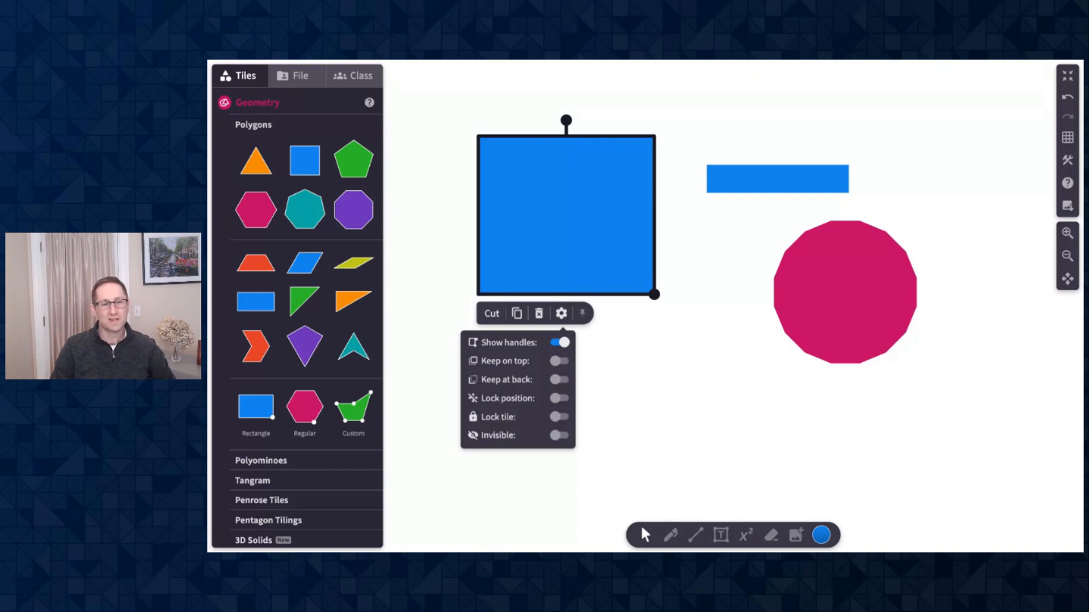
mouse_move(563, 368)
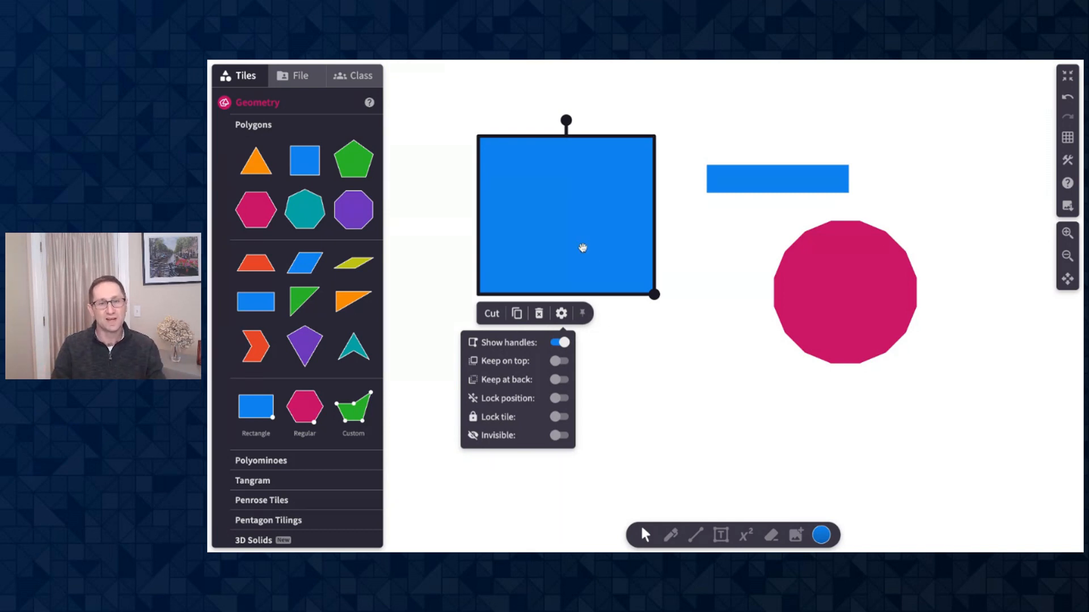
click(559, 343)
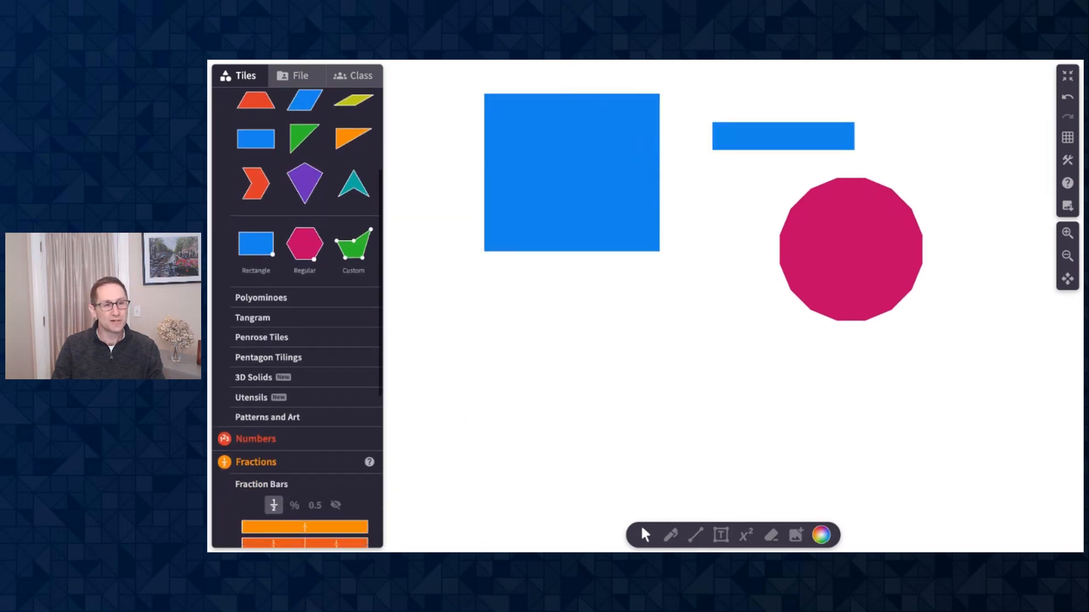
Step: Add fraction bars labelled as percentages and decimals, then select the red thirds bar
scroll(down, 3)
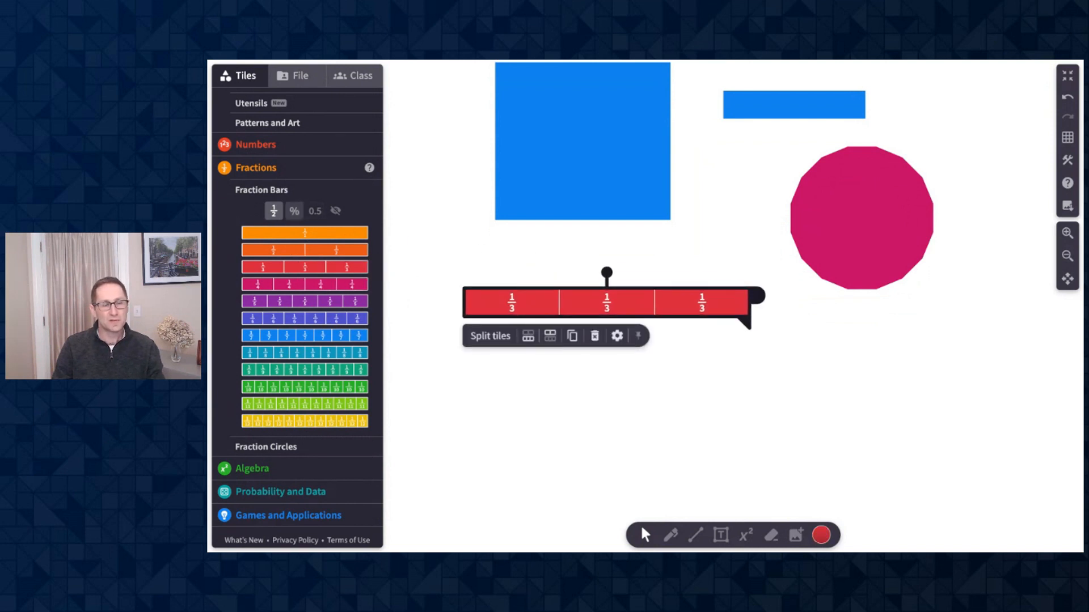
click(294, 211)
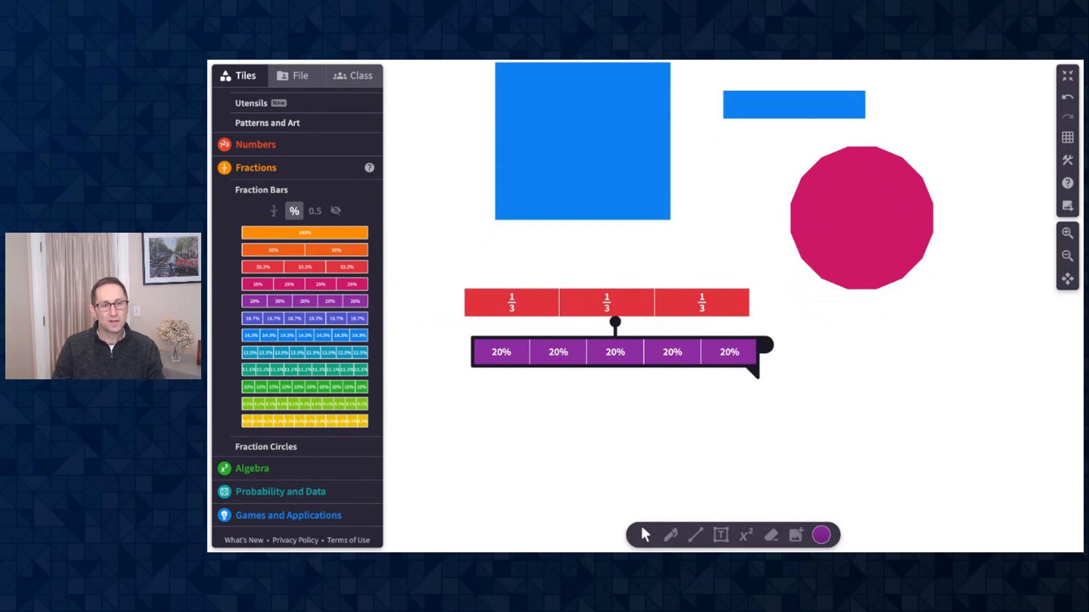
click(315, 211)
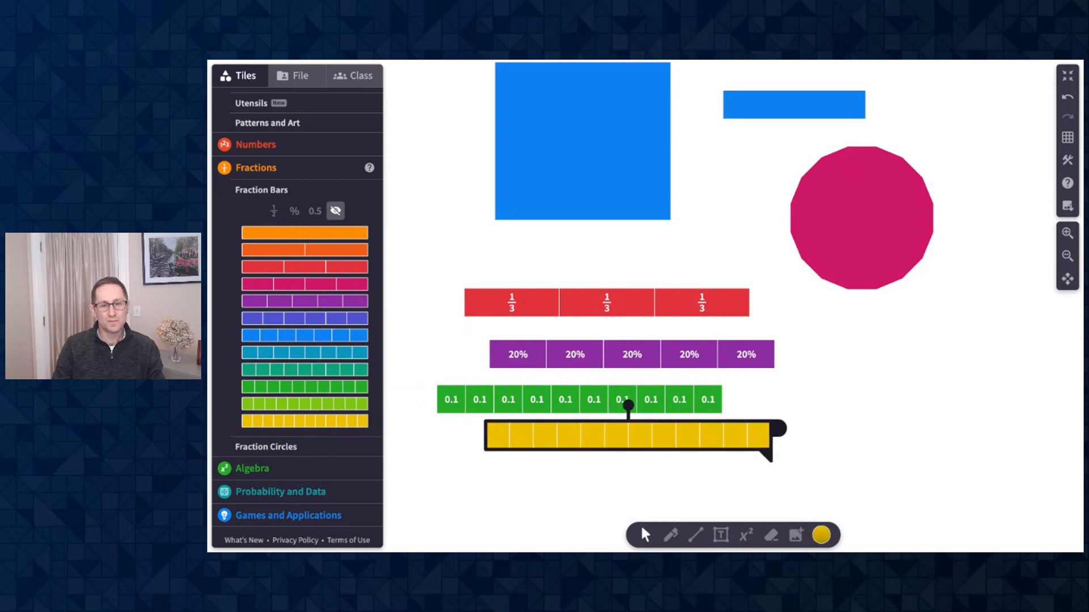
click(625, 438)
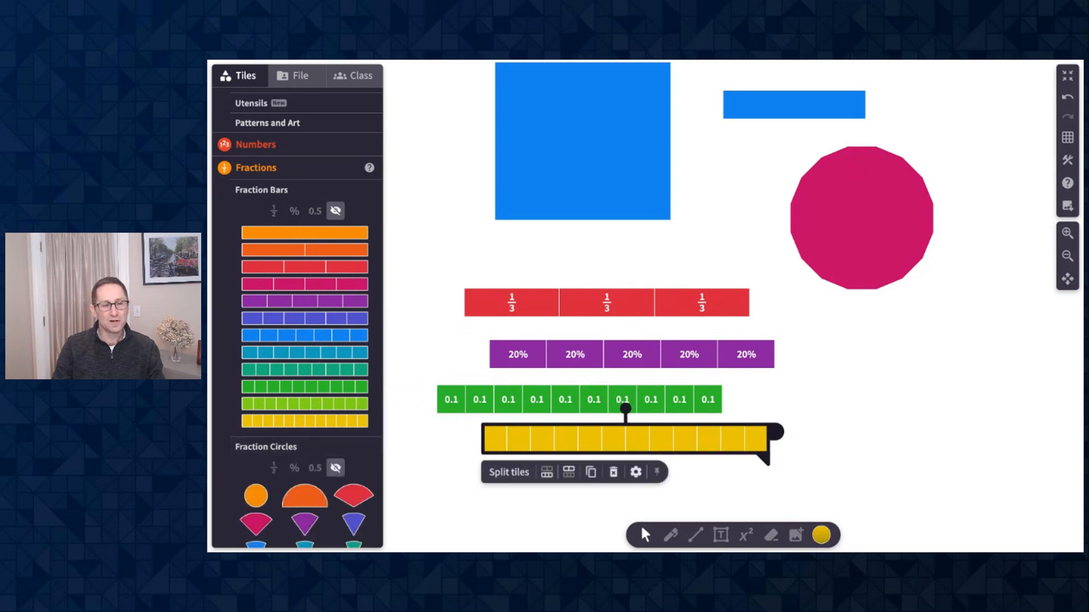
scroll(down, 3)
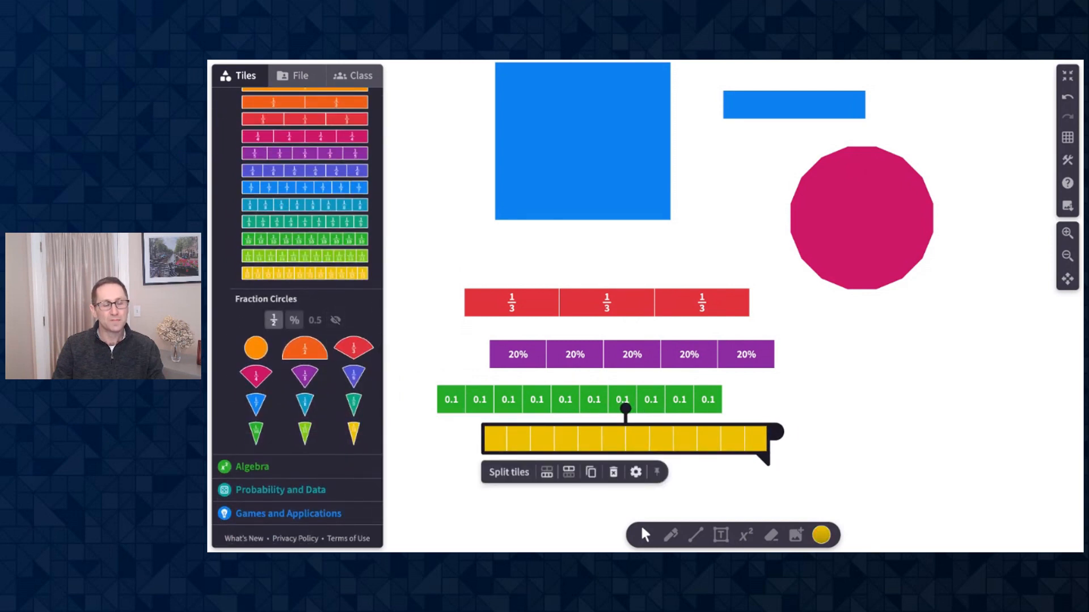
click(294, 320)
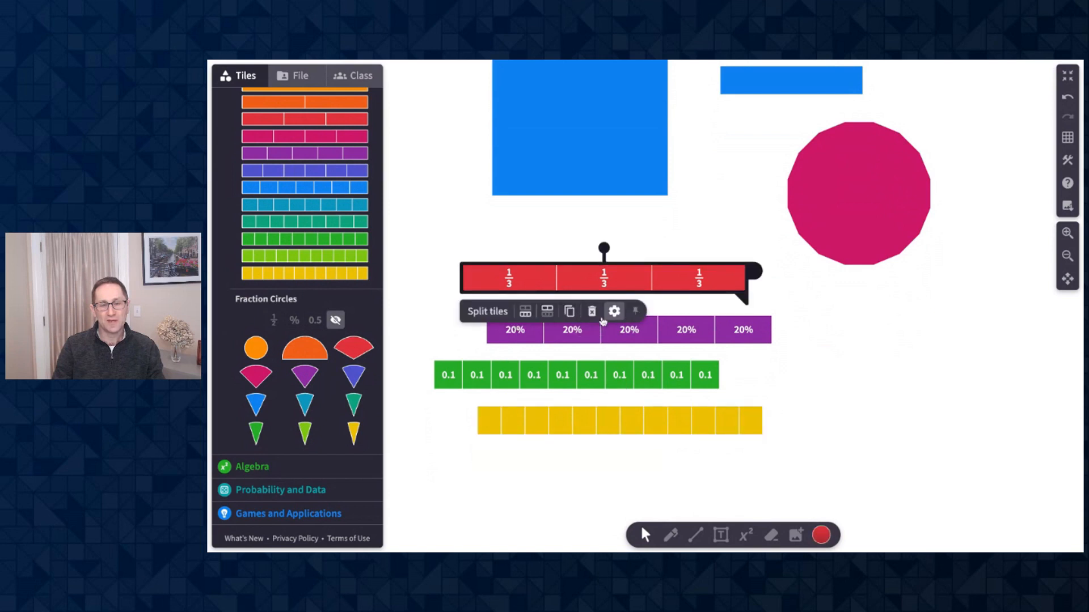
Step: Cycle the red thirds bar's labels through Percentage, Decimal, then None
click(613, 312)
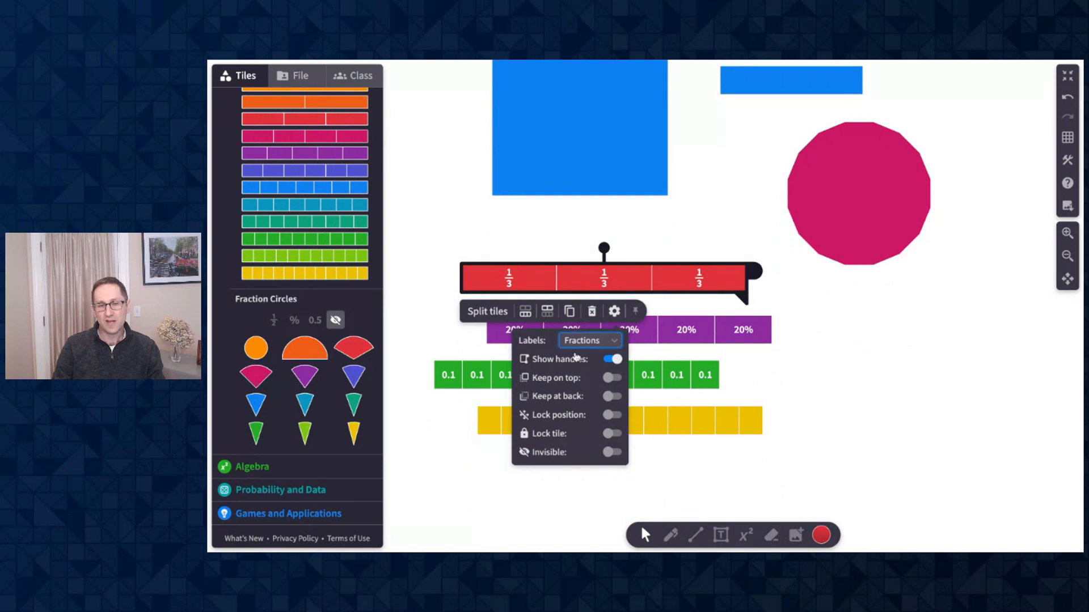
click(588, 340)
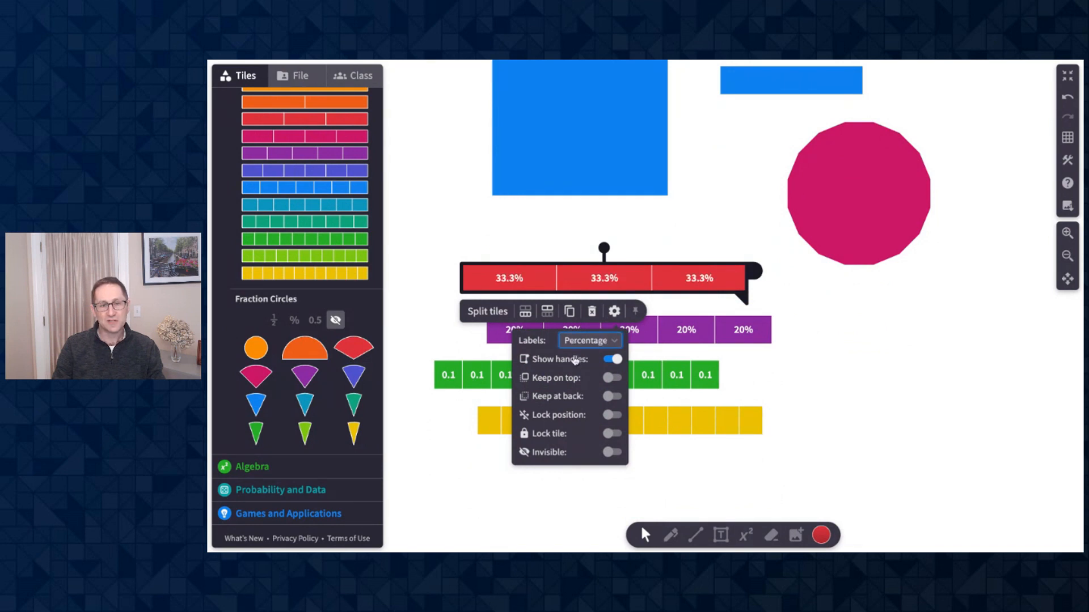
click(588, 340)
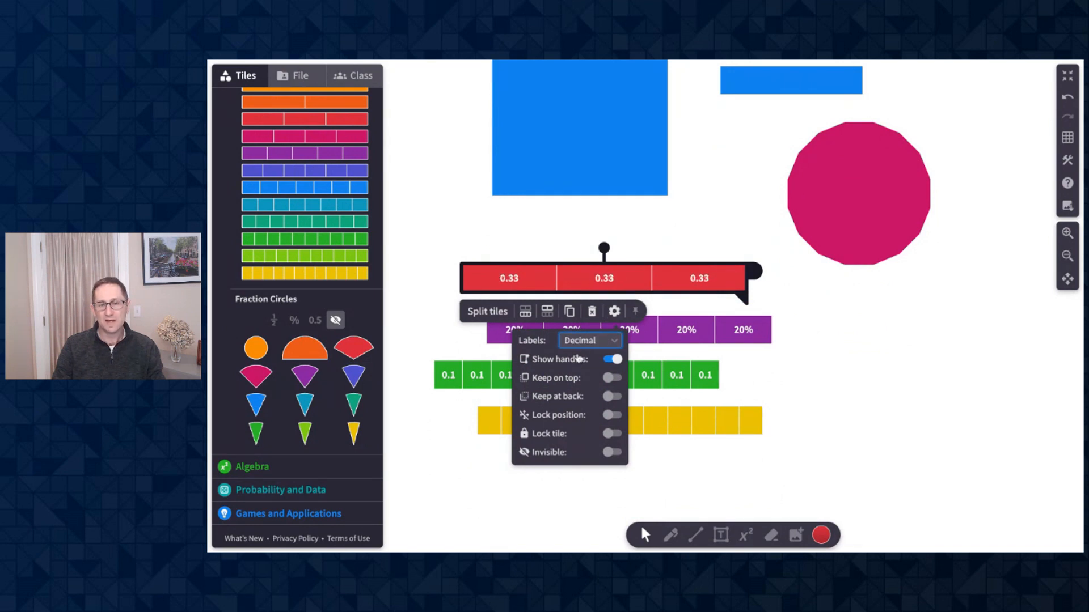
click(588, 340)
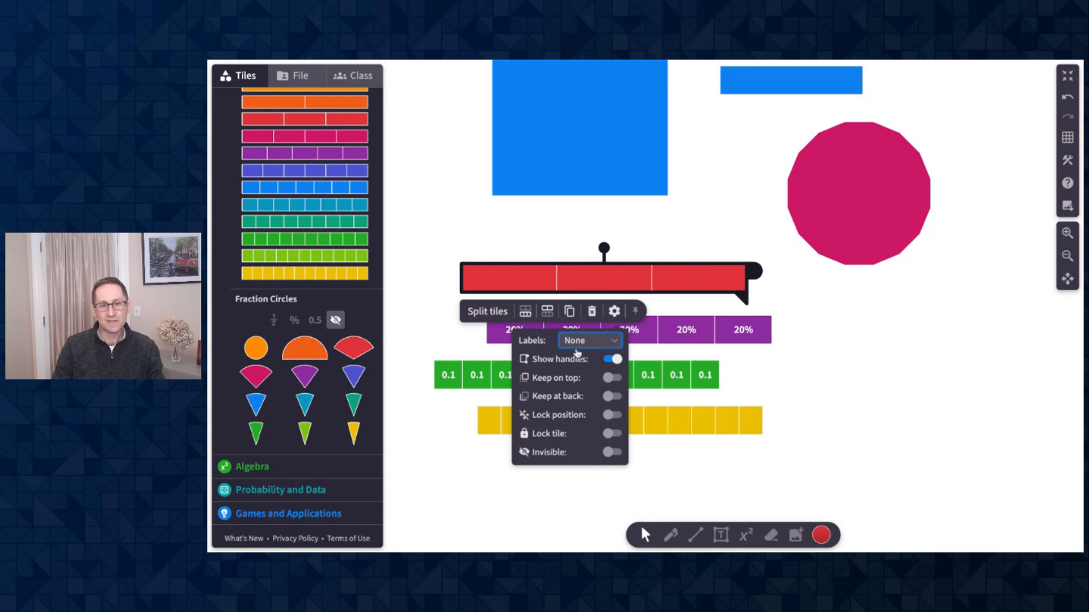
click(589, 340)
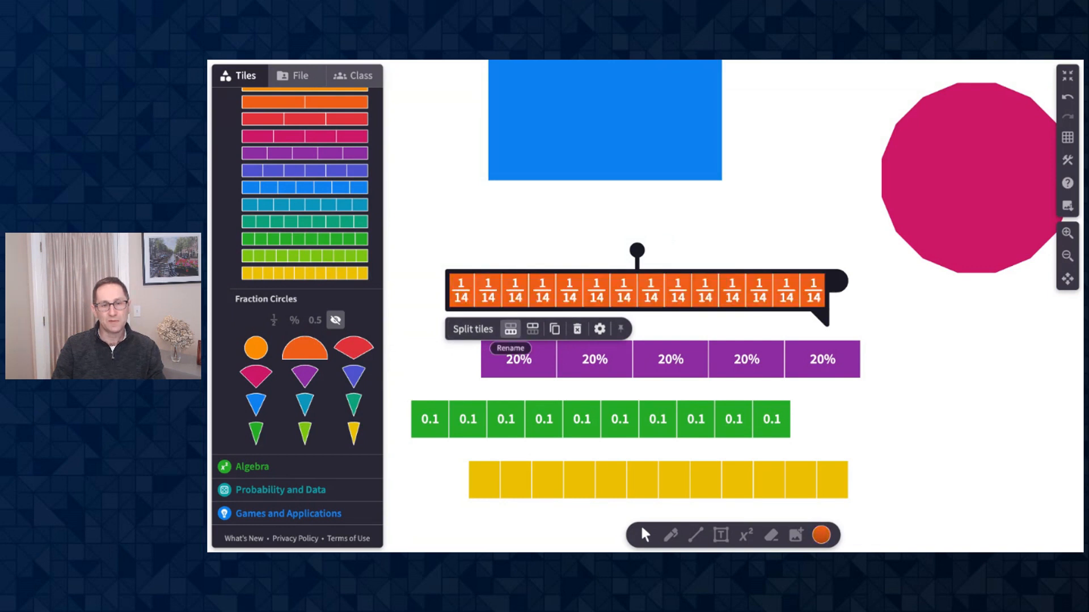
Step: Select the top fraction bar and drag its pieces apart into separate tiles
click(510, 328)
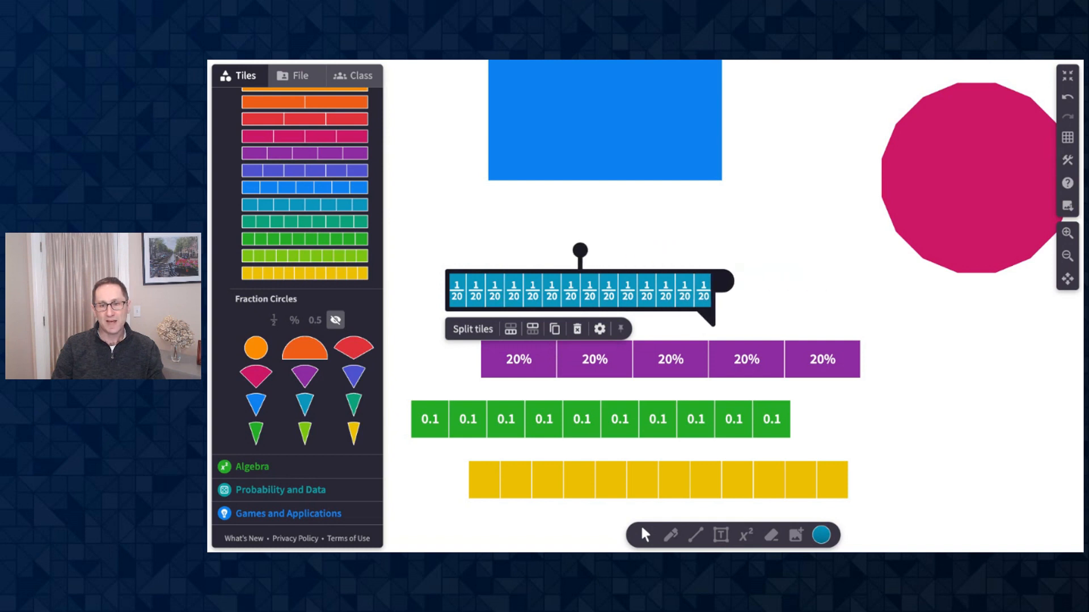
drag(722, 282, 819, 281)
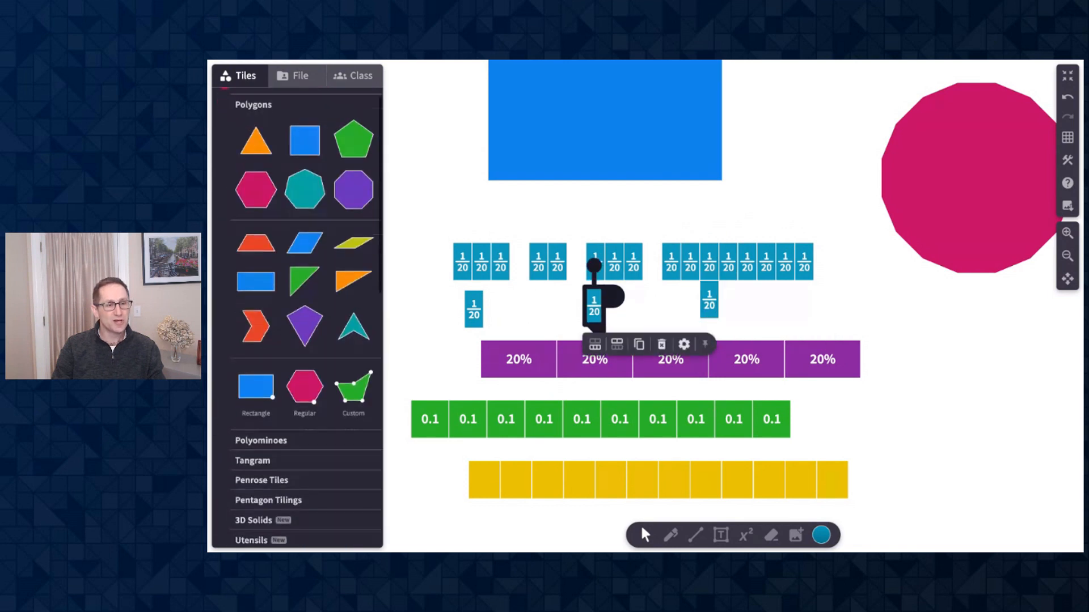
Step: Change the ruler's units from centimetres to inches in its settings
scroll(down, 3)
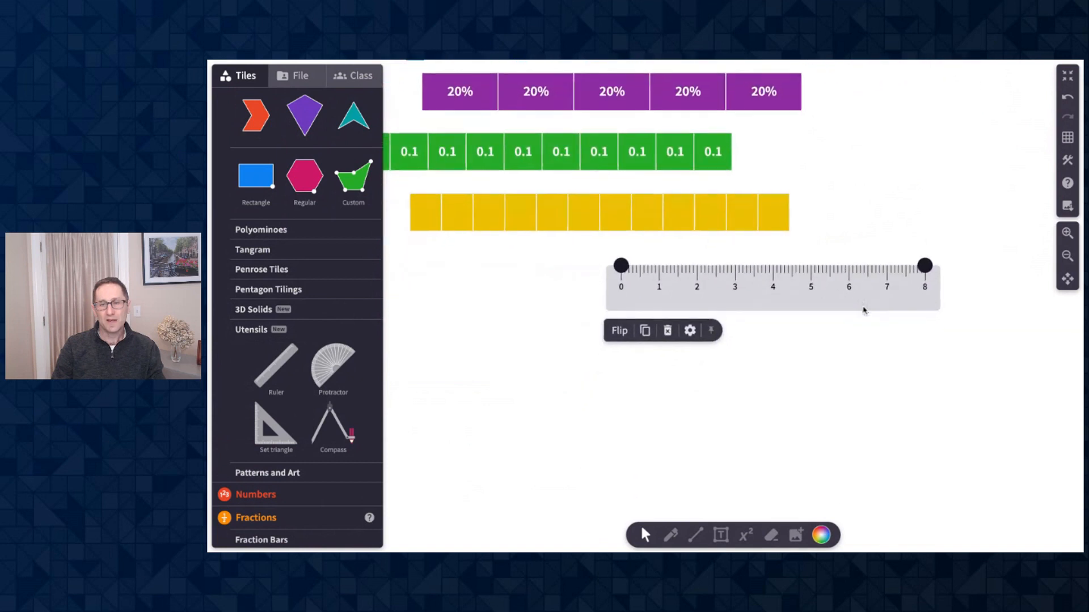
click(689, 331)
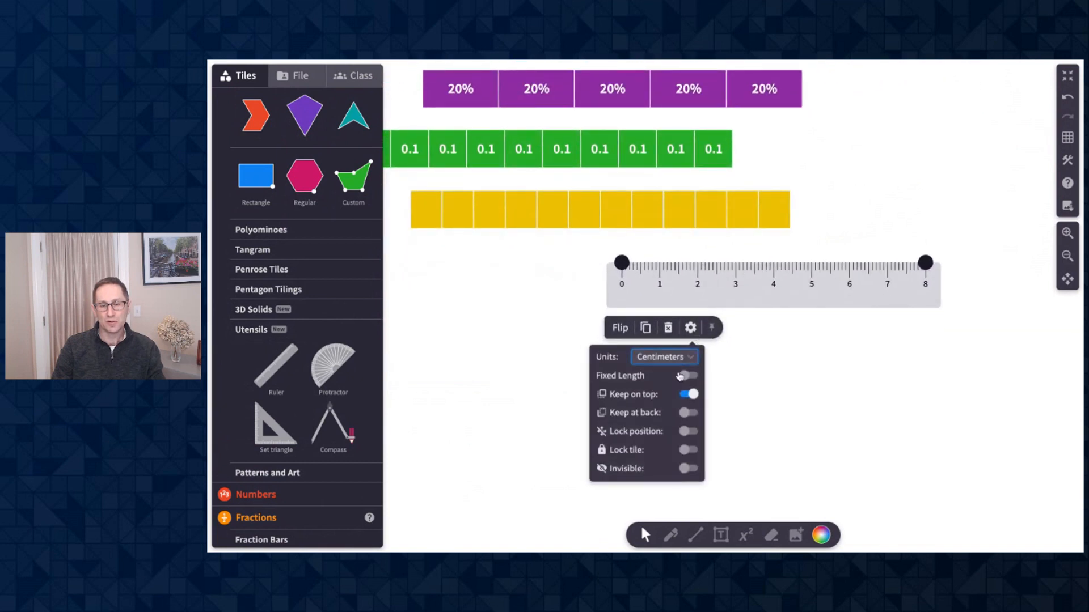
click(663, 356)
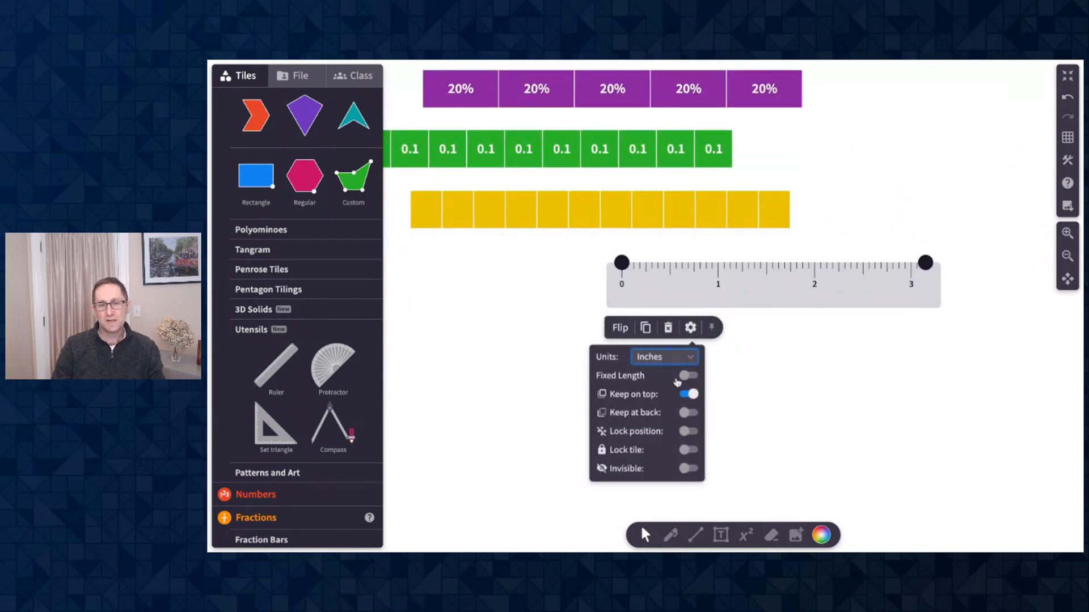
click(661, 356)
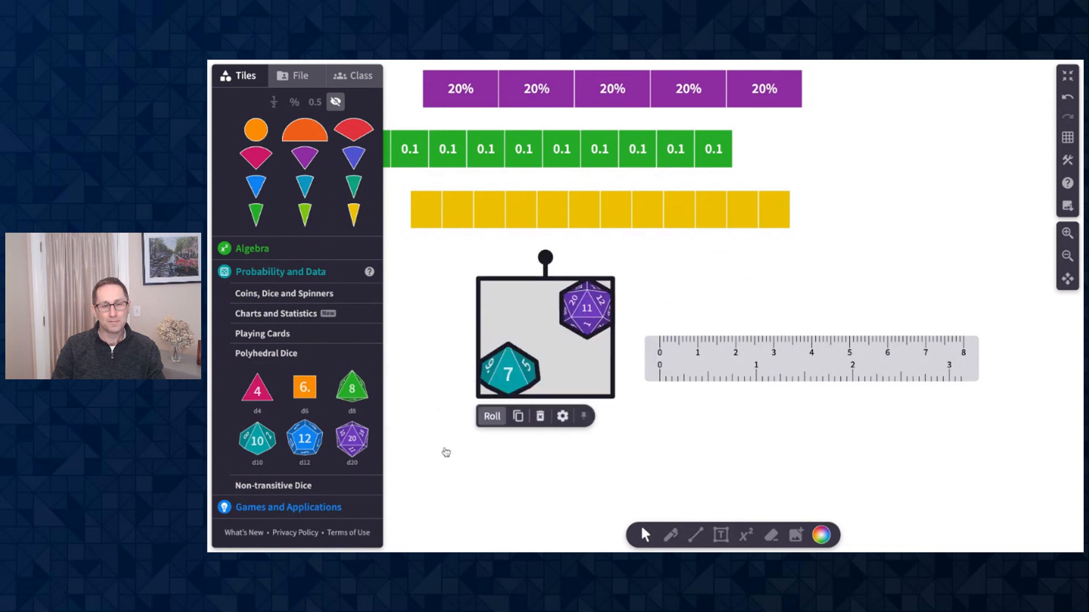
Step: Roll both dice, then select the ten-sided die and roll it again
click(491, 416)
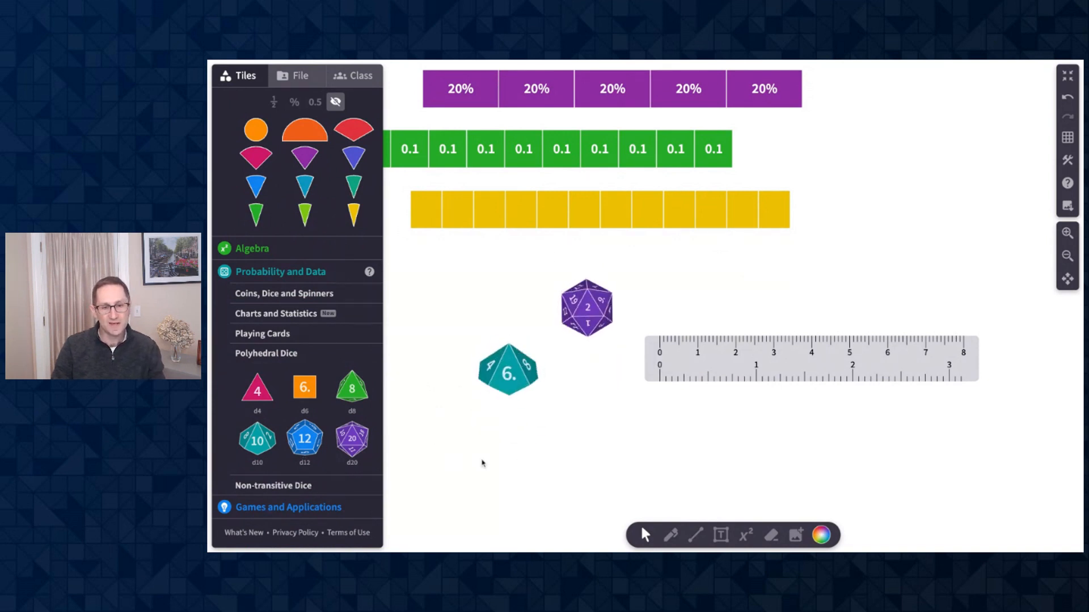
click(507, 368)
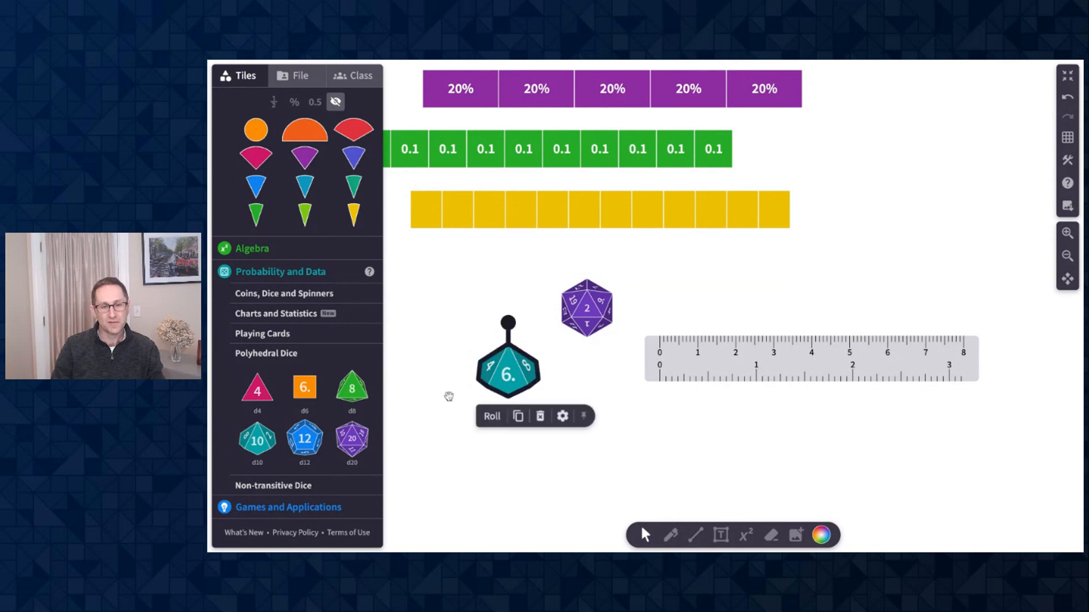
click(491, 416)
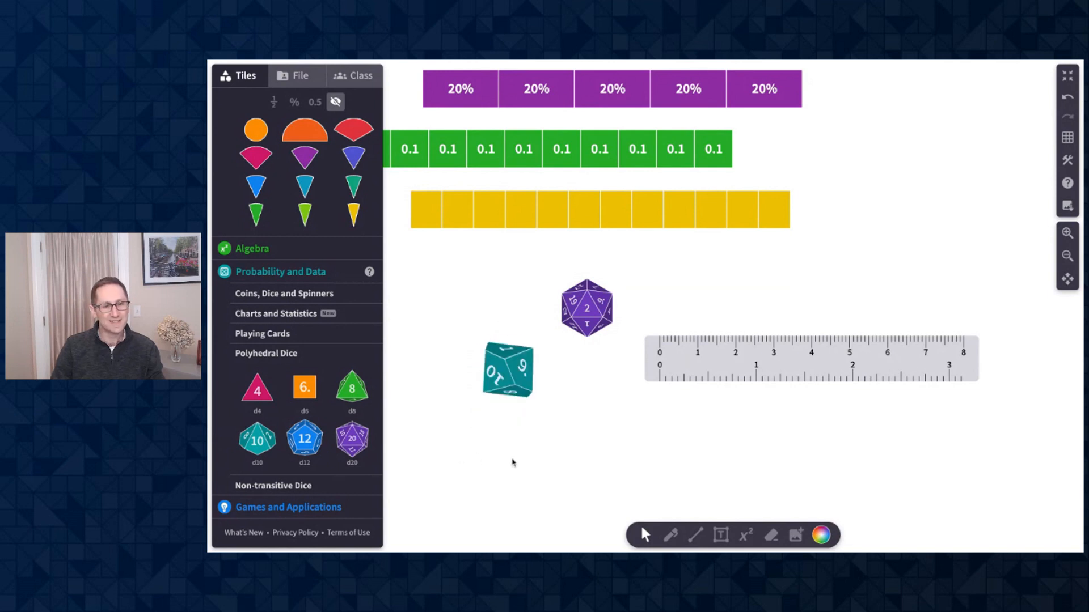
click(507, 370)
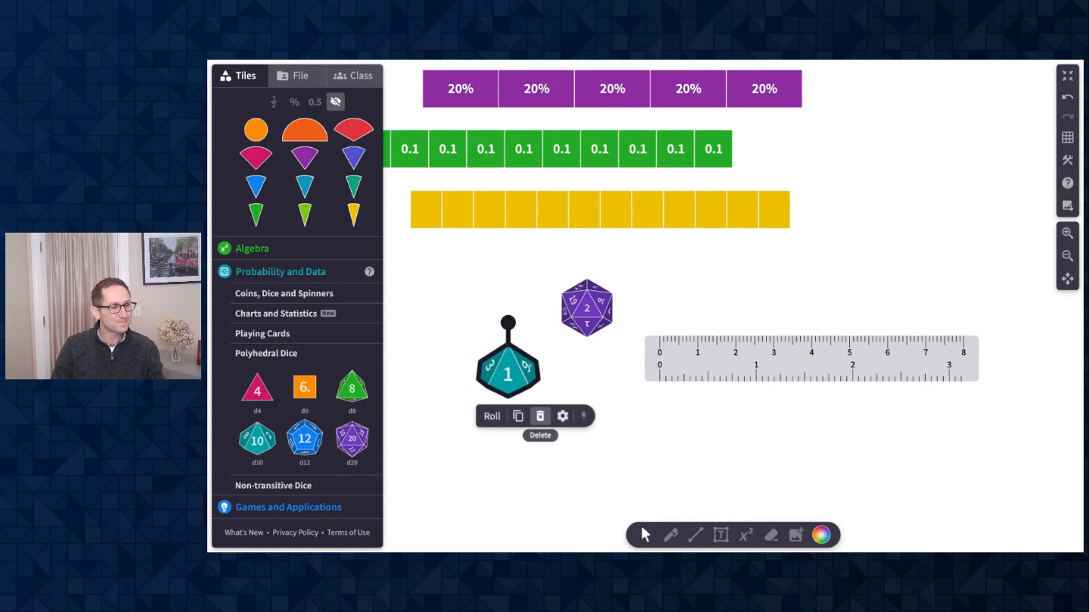
mouse_move(964, 312)
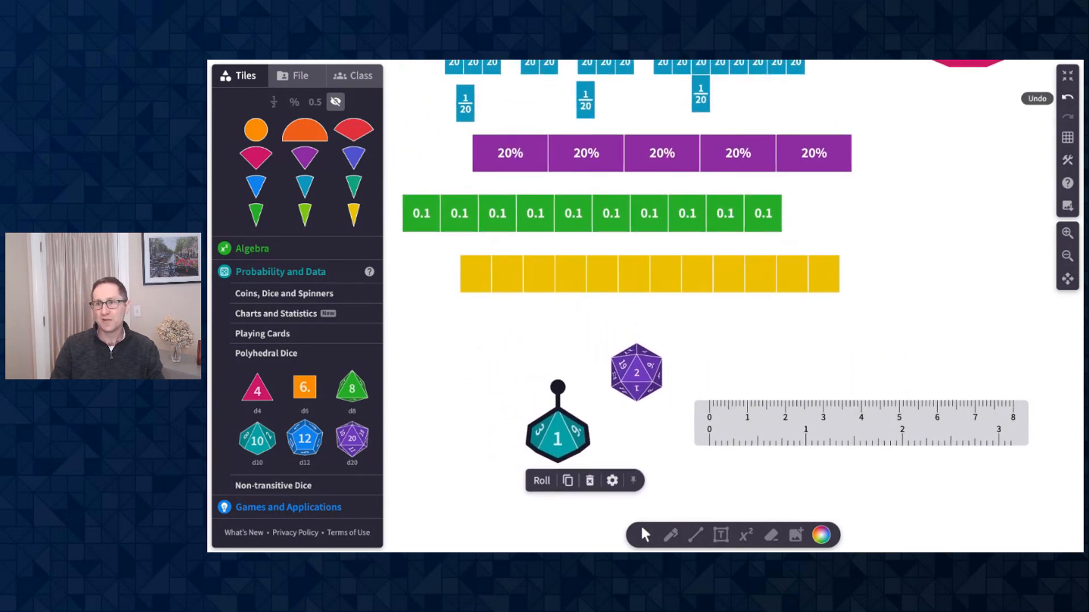
Step: Open Help and Support and choose Help and Tutorials
click(1068, 183)
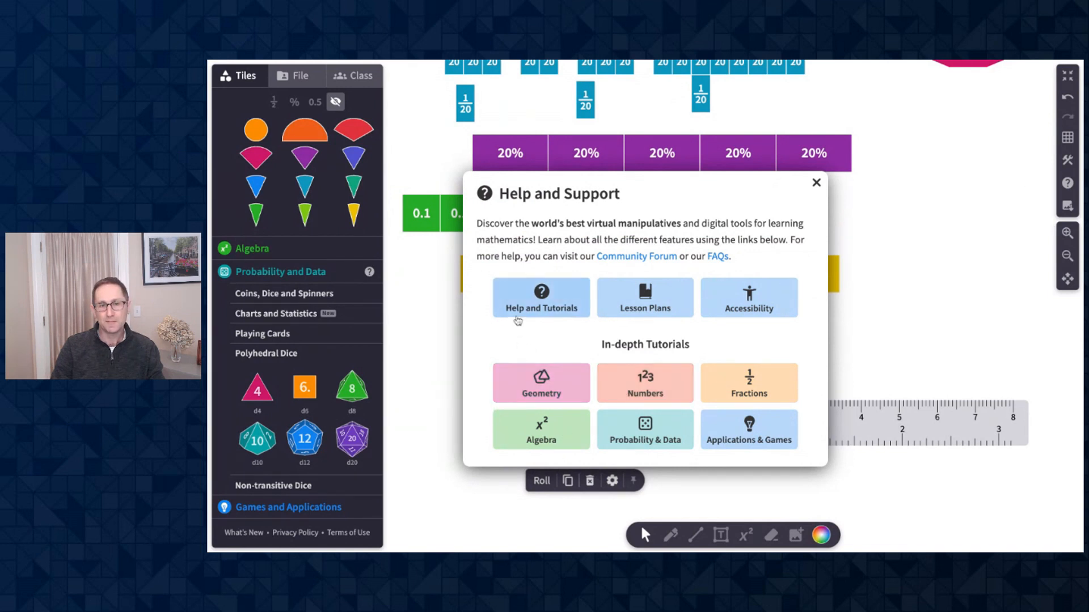
click(541, 297)
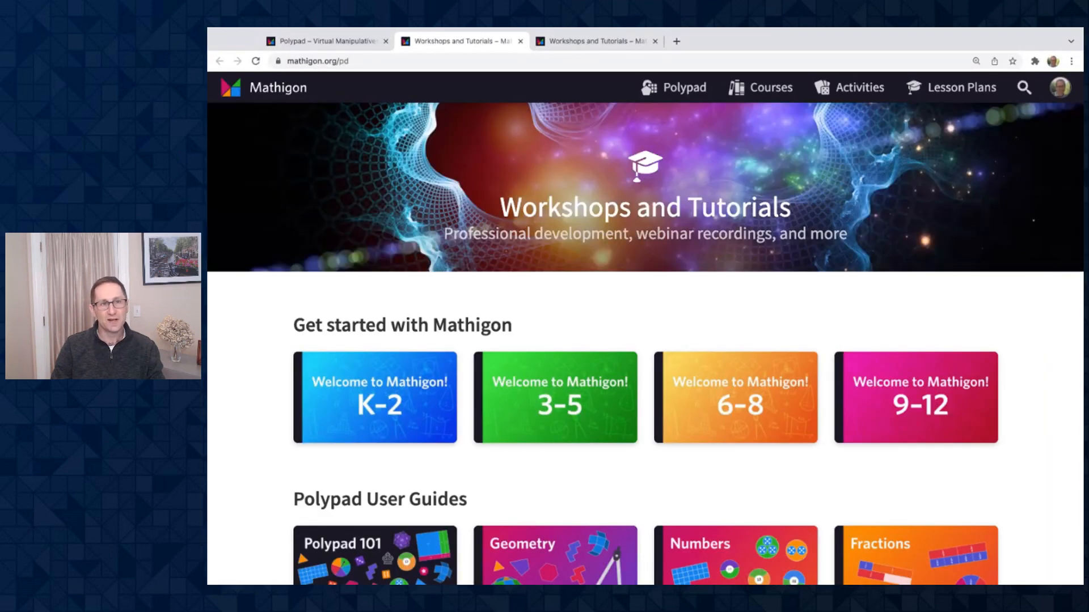
scroll(down, 3)
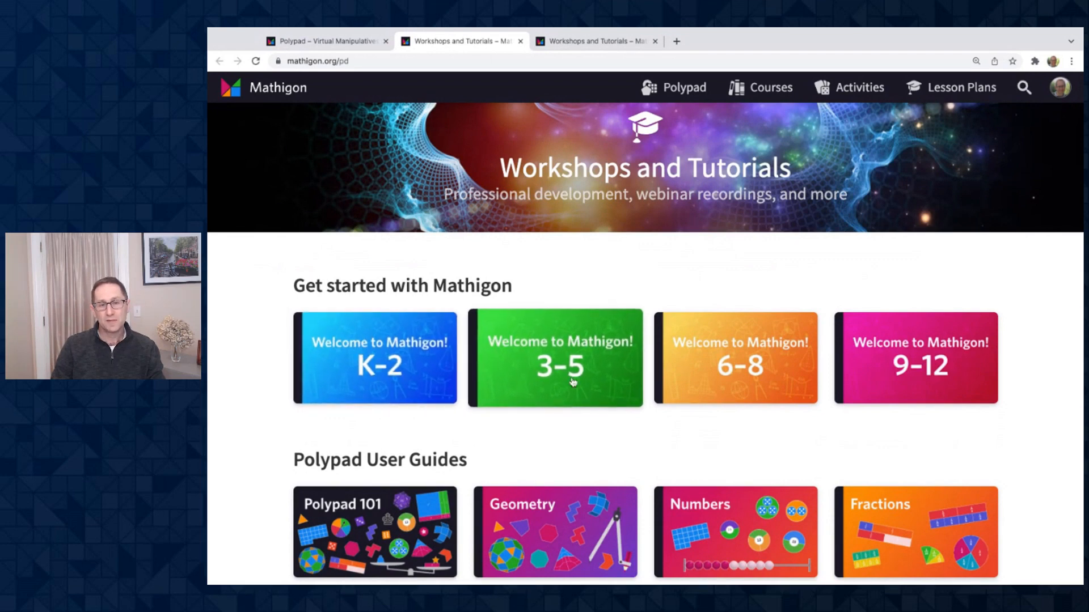
click(554, 357)
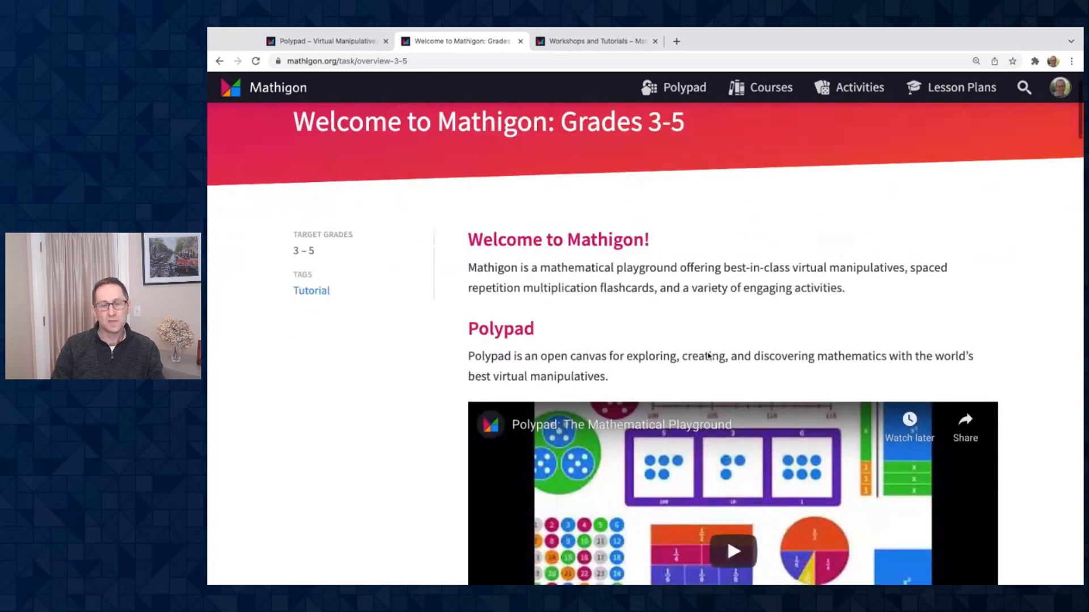
scroll(down, 3)
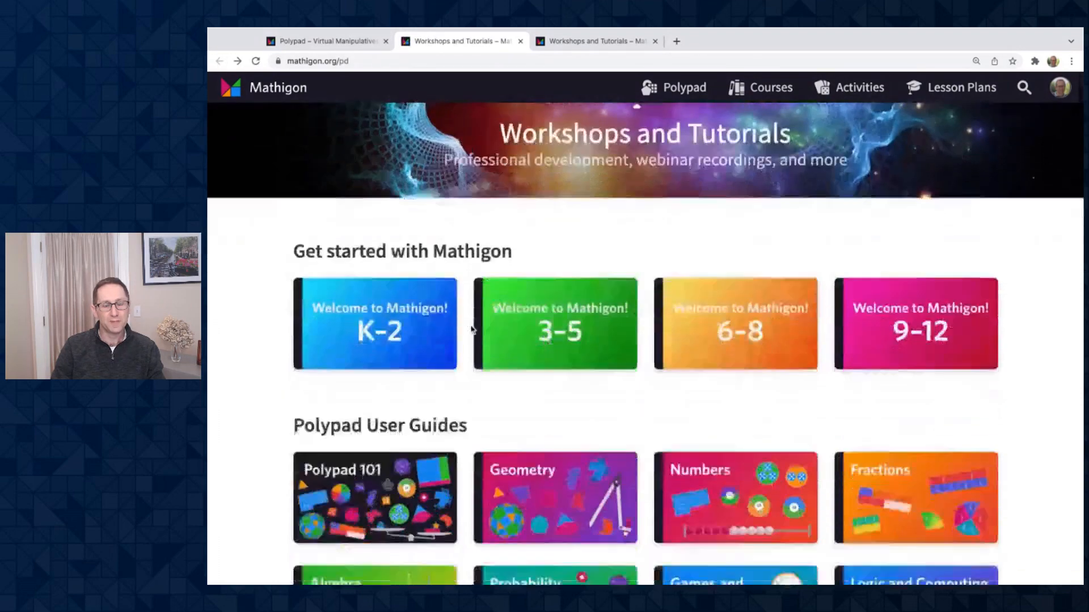
scroll(down, 3)
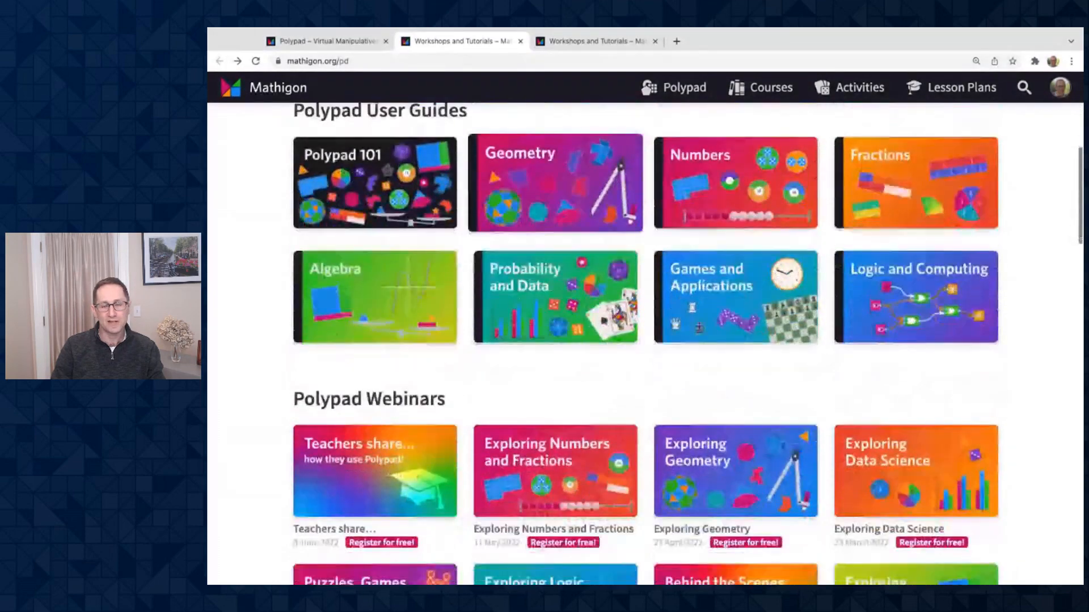
scroll(down, 3)
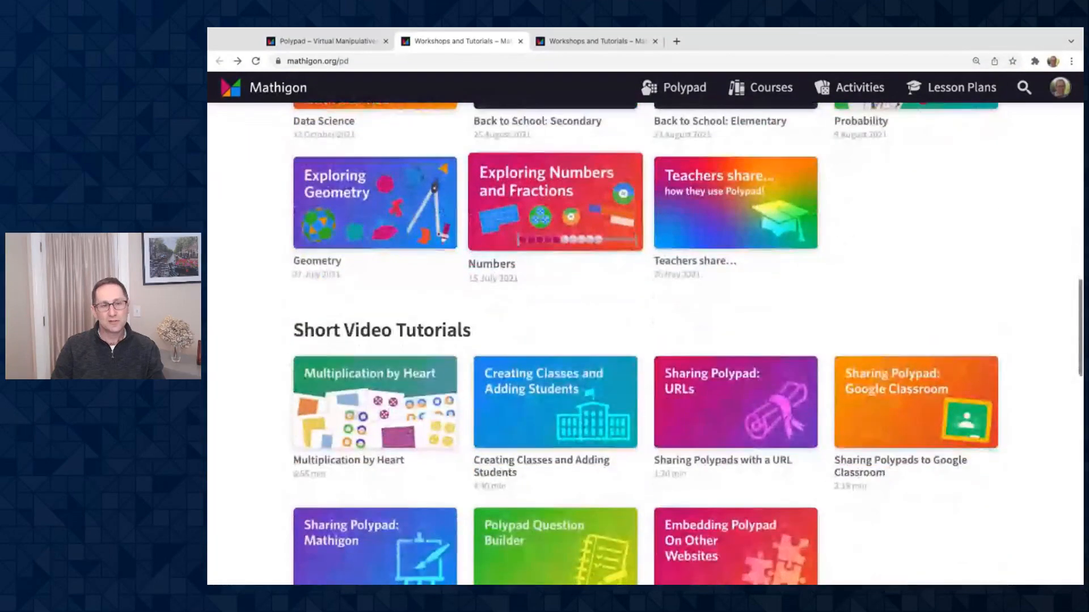
scroll(down, 3)
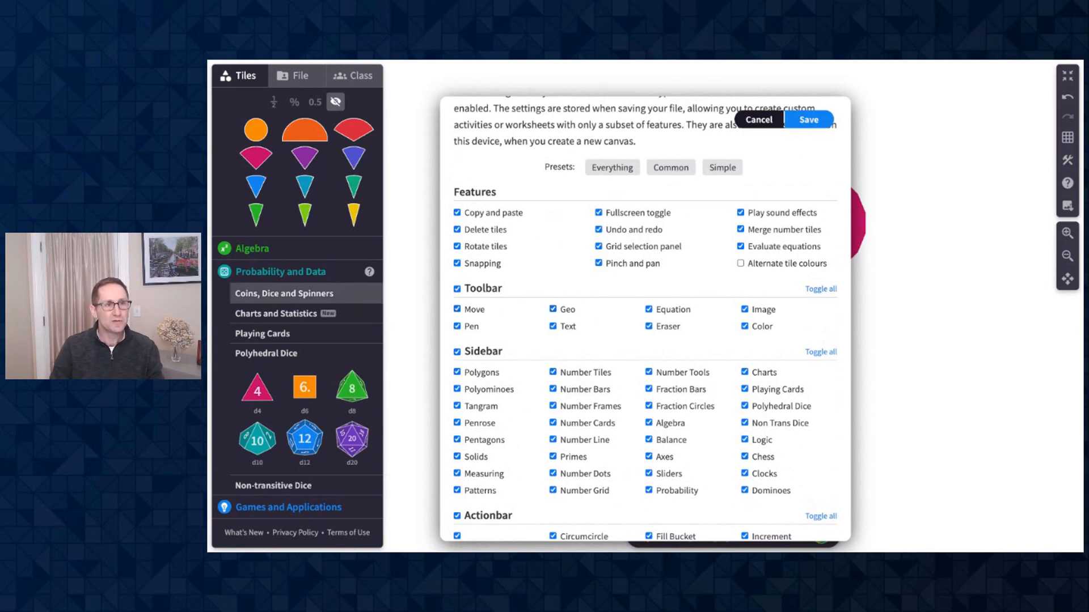
Step: Untick all sidebar categories except Polygons in Customise UI and save
scroll(down, 3)
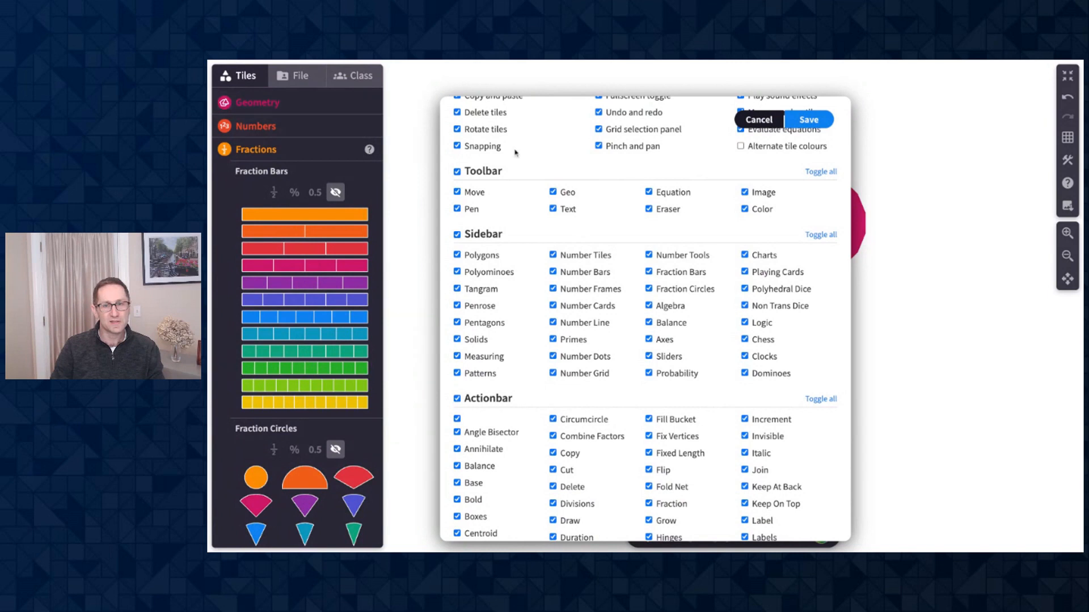
click(820, 234)
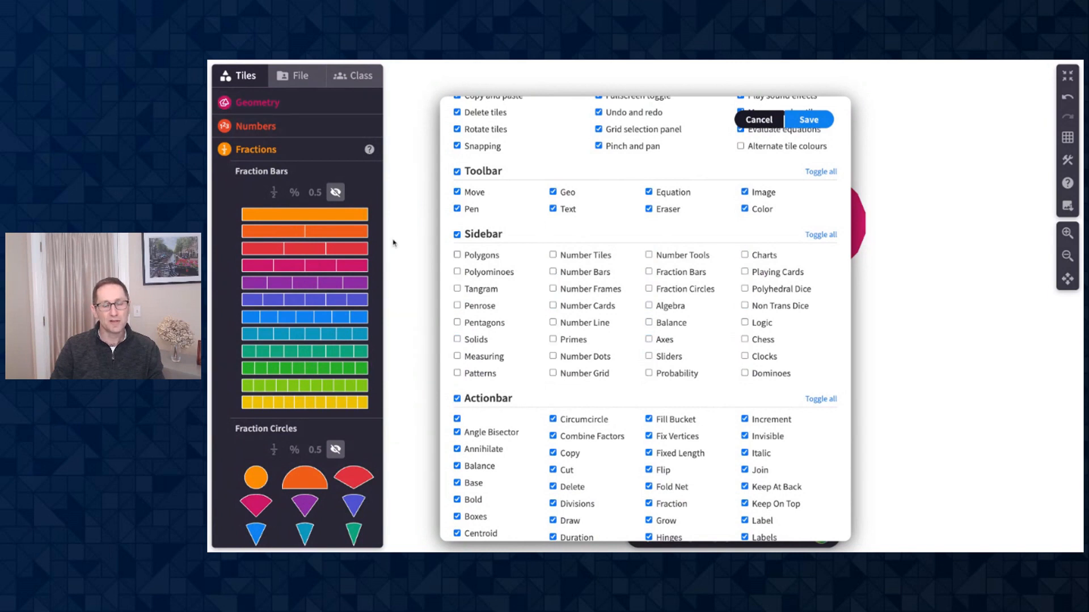
click(457, 254)
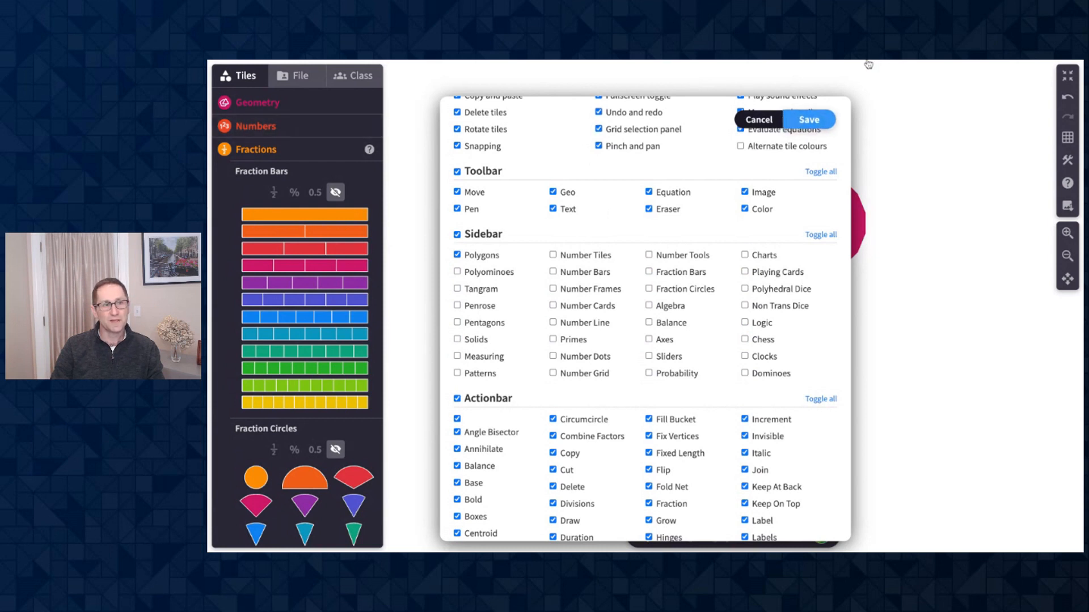
click(808, 119)
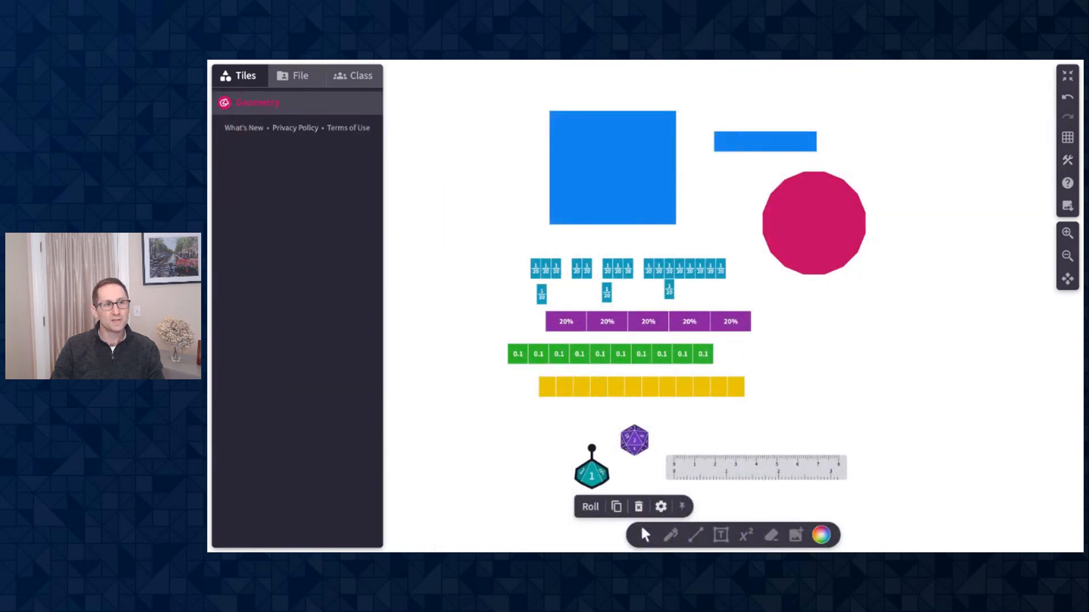
Step: Expand the Geometry polygon tiles in the restricted sidebar and reopen the interface customisation settings
click(257, 102)
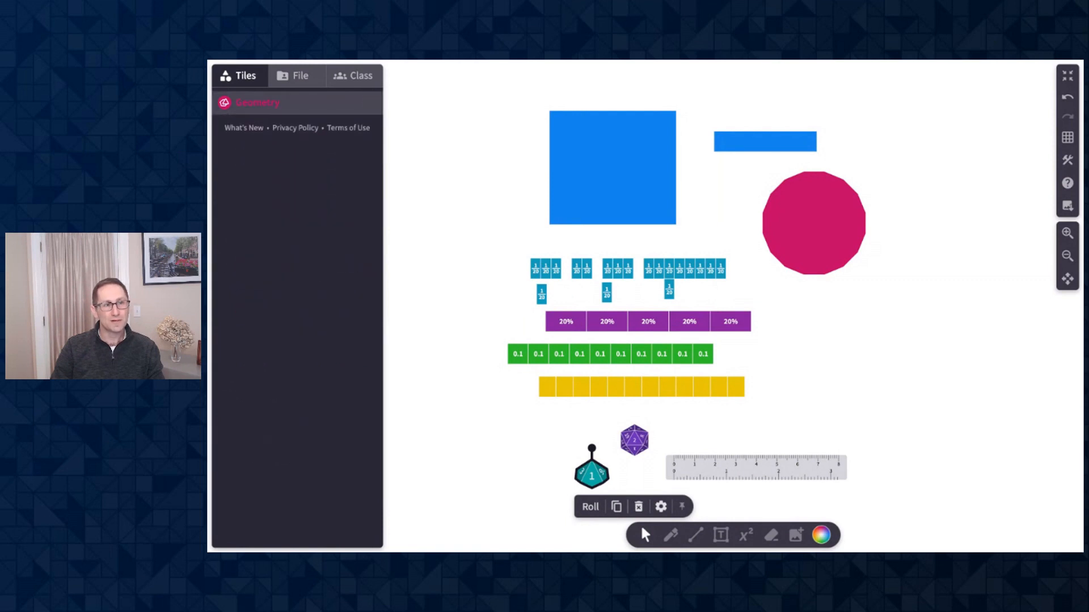
click(257, 102)
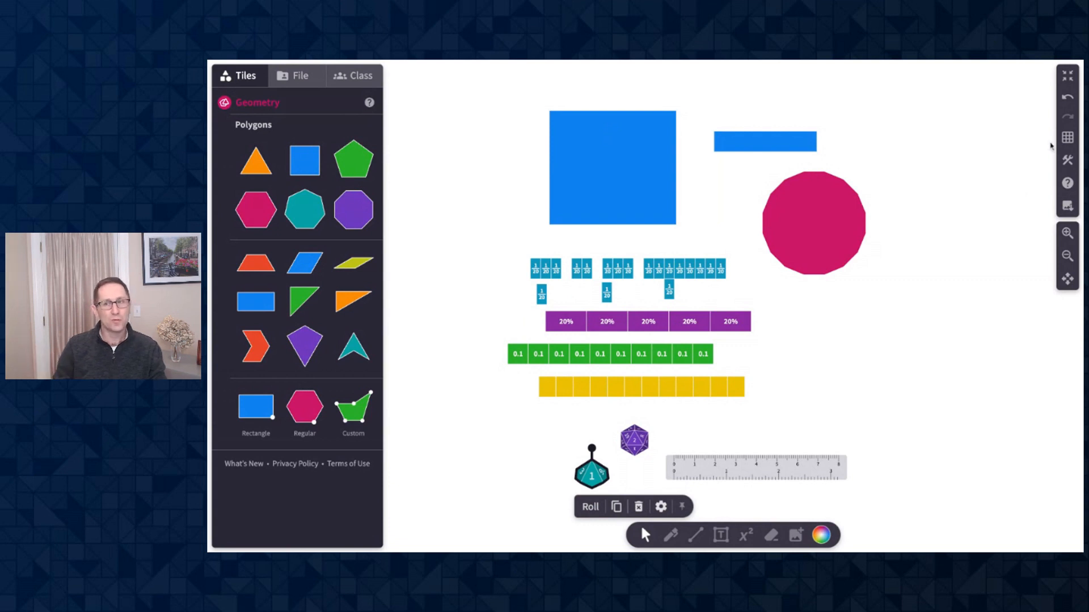
click(1067, 160)
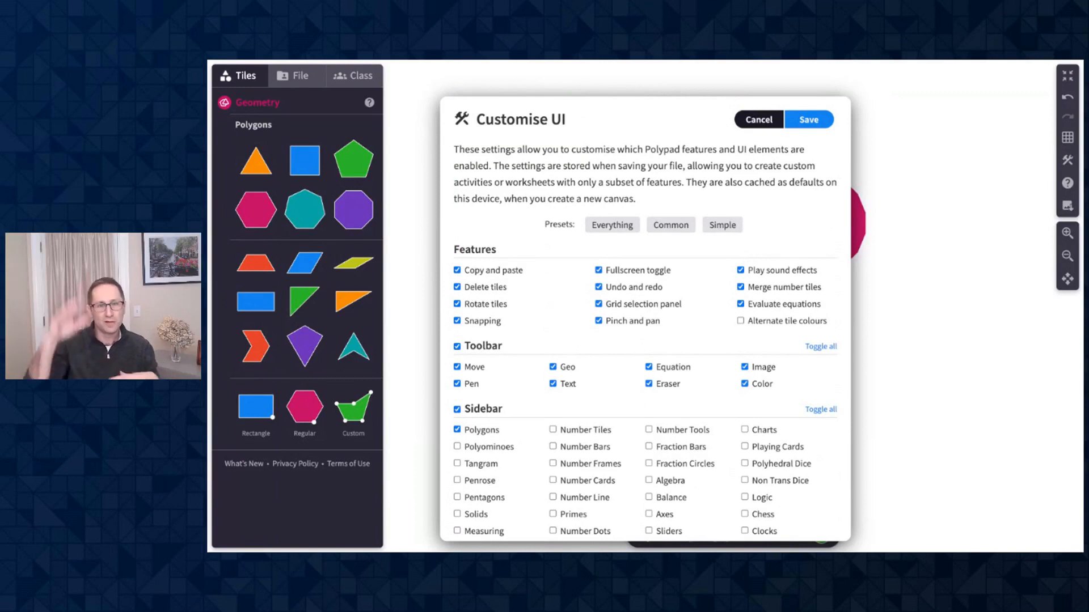
Step: Close the customisation settings to restore all sidebar categories, then scroll through Numbers, Fractions and Algebra
scroll(down, 3)
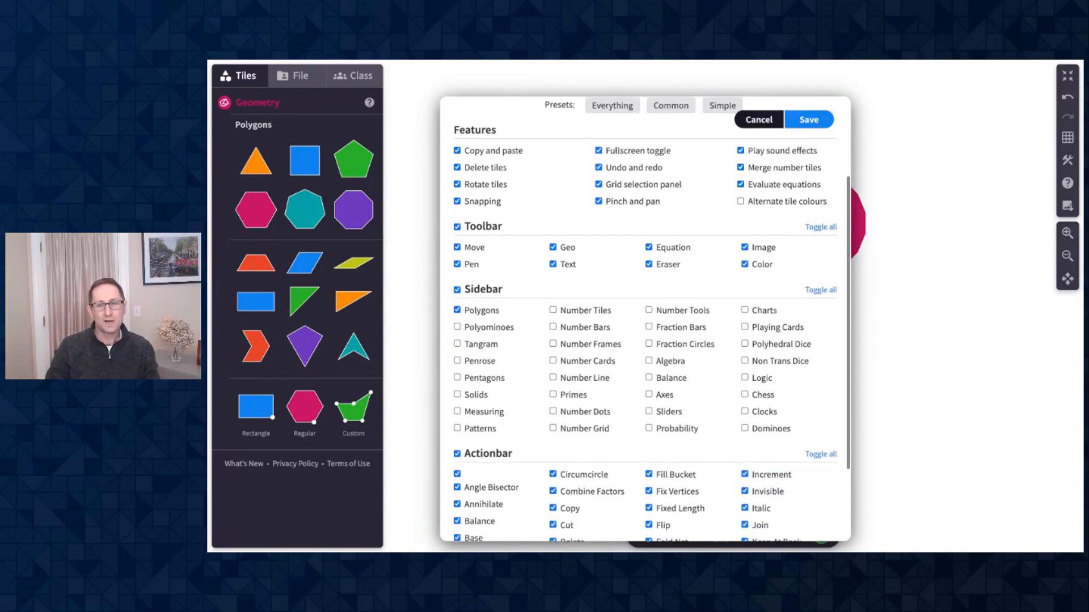
scroll(down, 3)
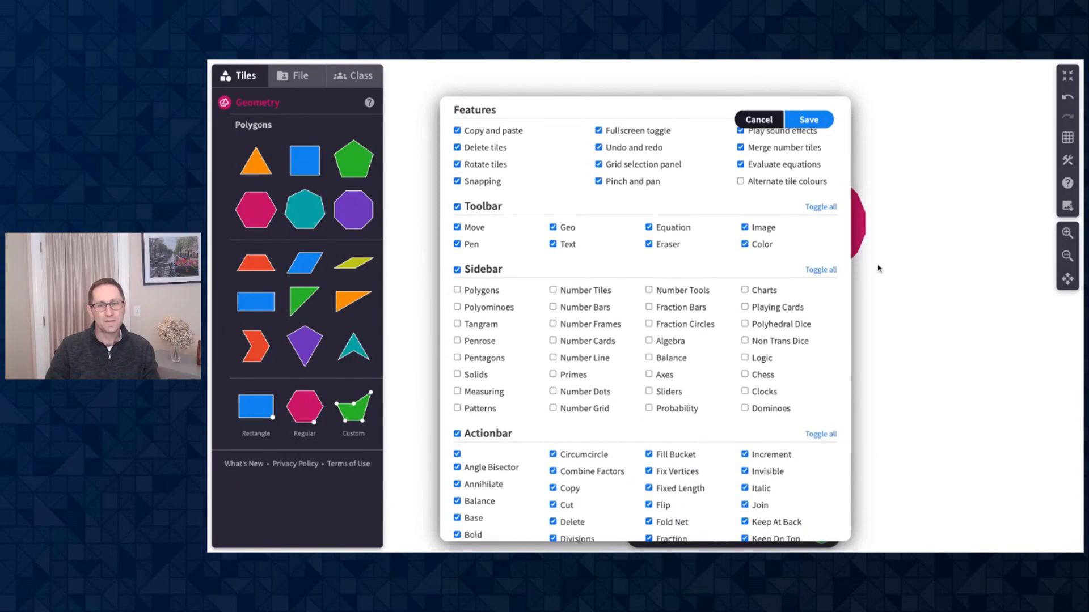
click(808, 119)
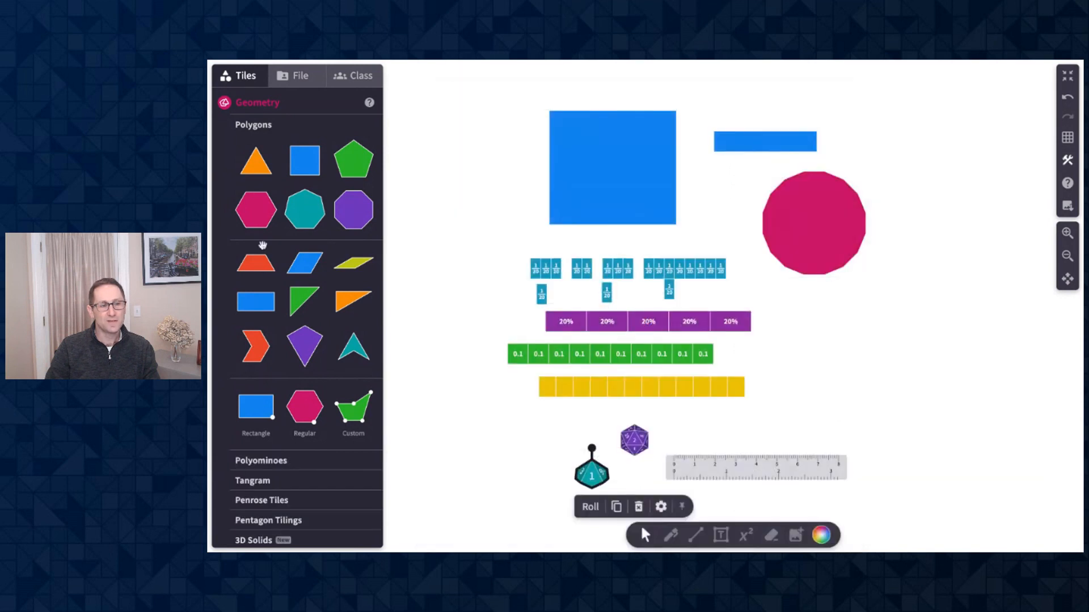
scroll(down, 3)
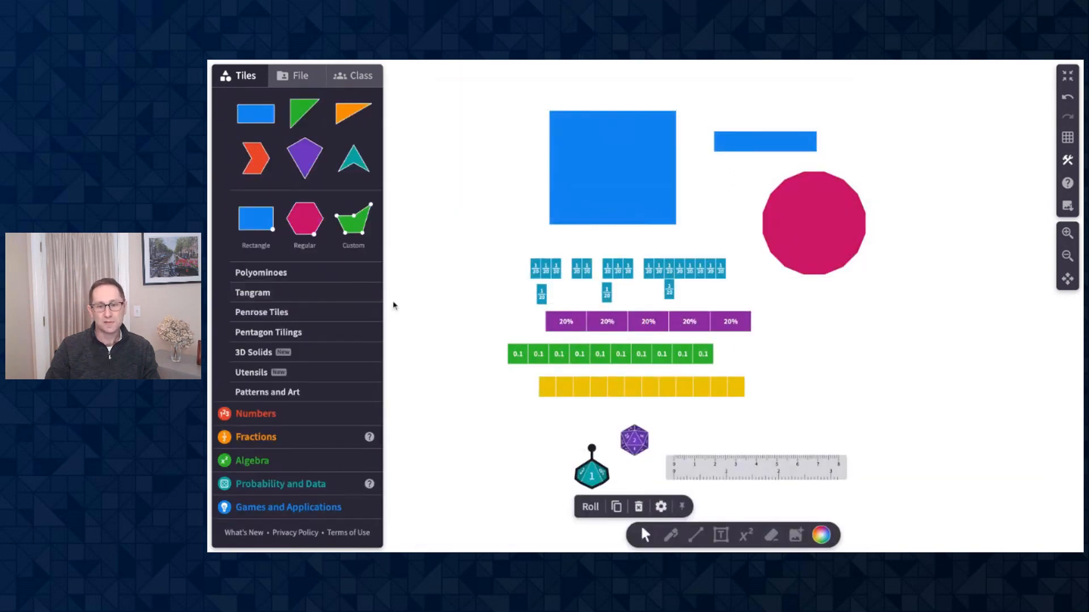